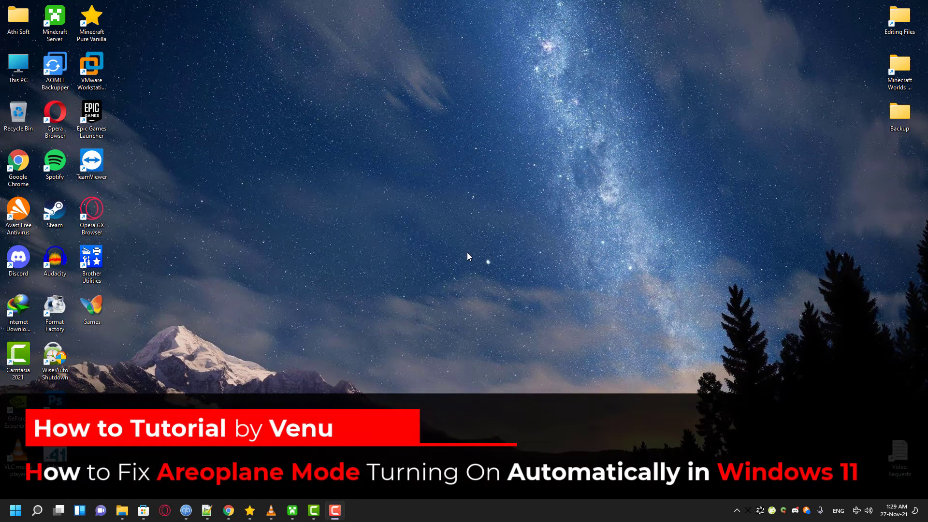
mouse_move(843, 486)
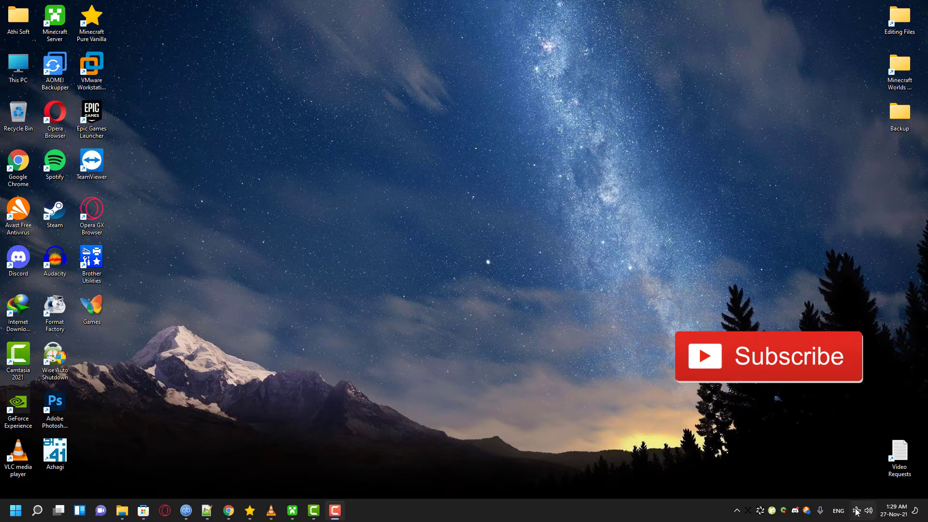
mouse_move(855, 510)
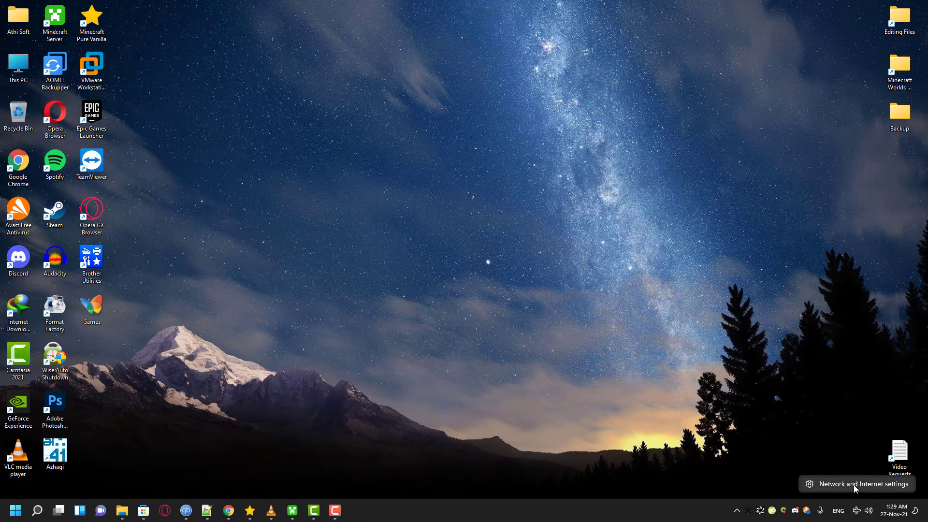
Step: Reach Network reset through Network & internet and Advanced network settings
left_click(856, 483)
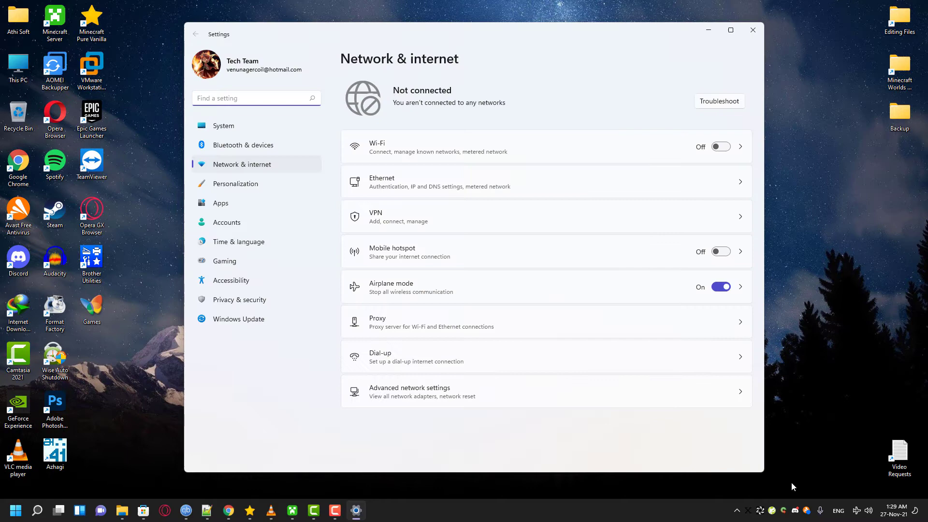
mouse_move(414, 397)
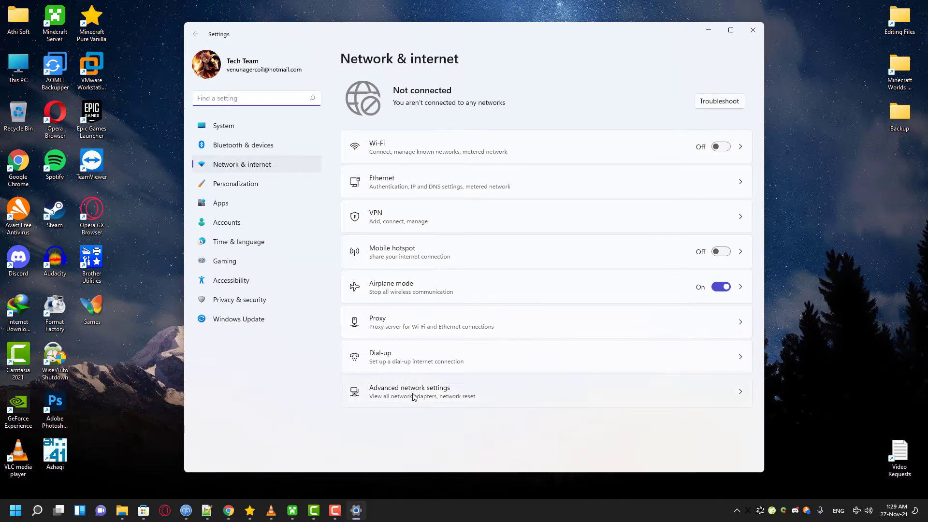
left_click(410, 391)
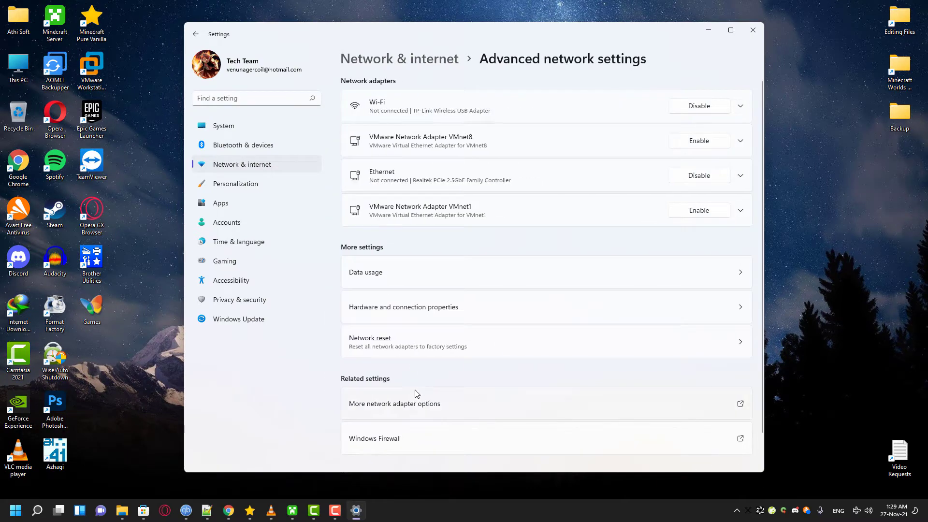
scroll("down", 3)
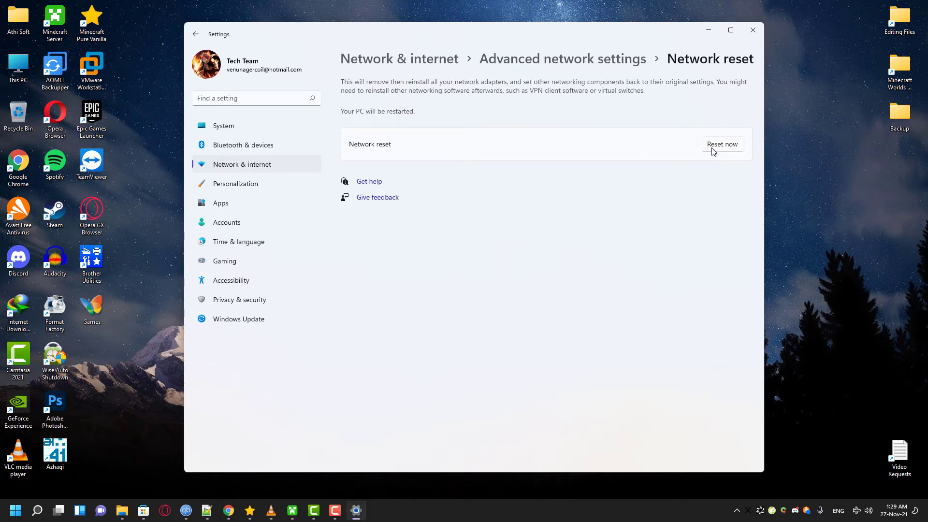
Step: Confirm Reset now for all network adapters and dismiss the five-minute sign-out notice
left_click(721, 144)
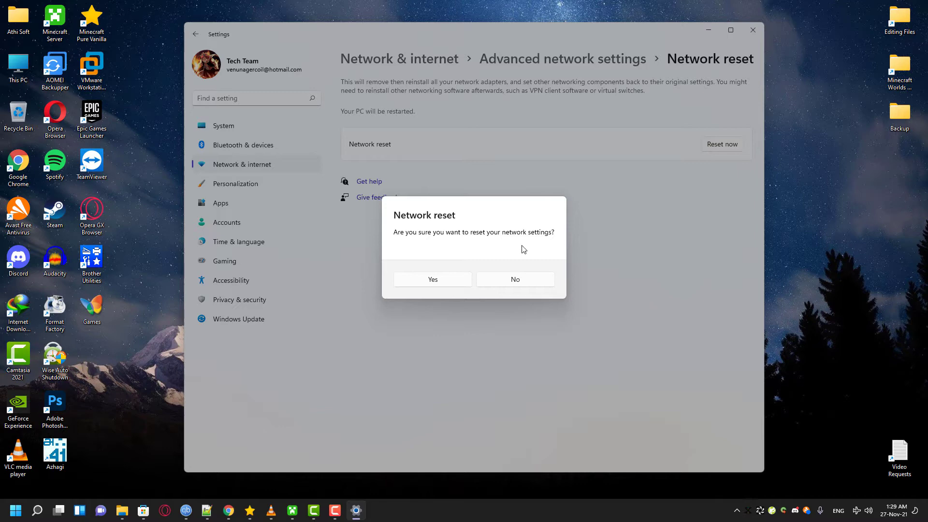
left_click(433, 279)
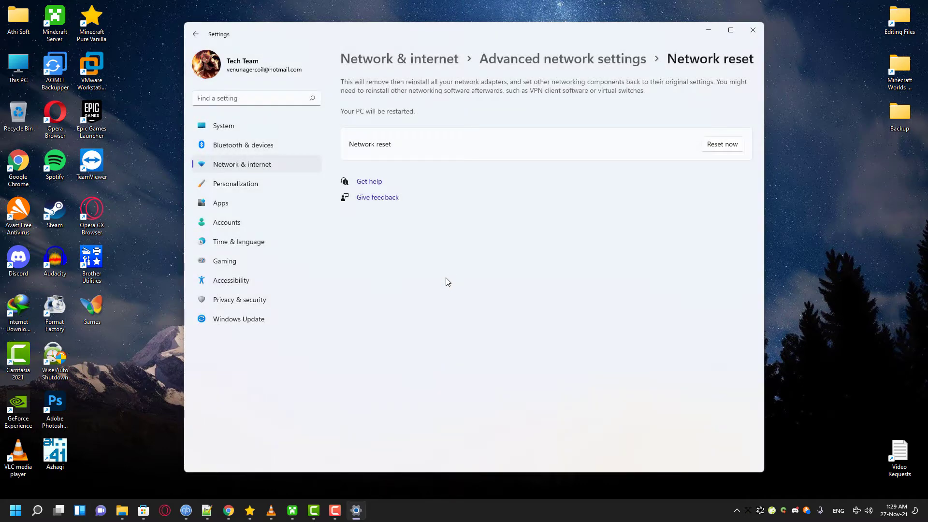
left_click(721, 144)
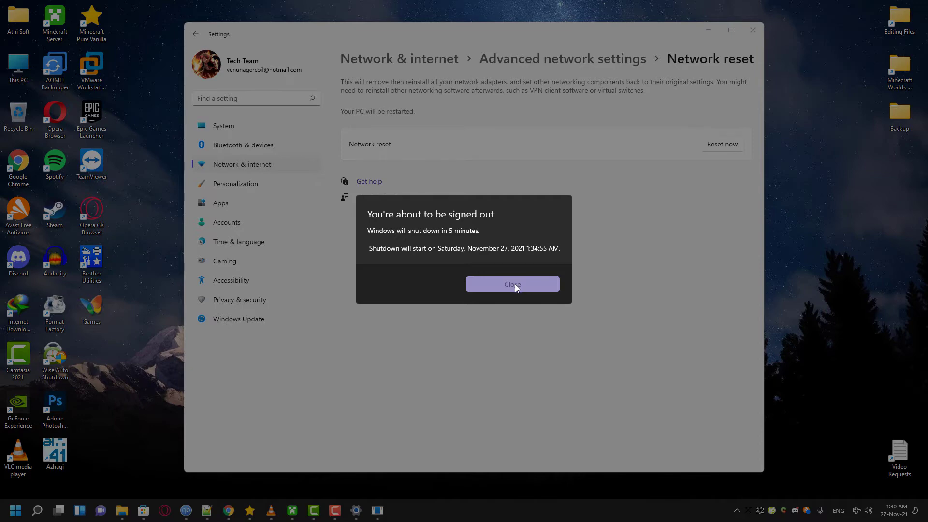
left_click(512, 284)
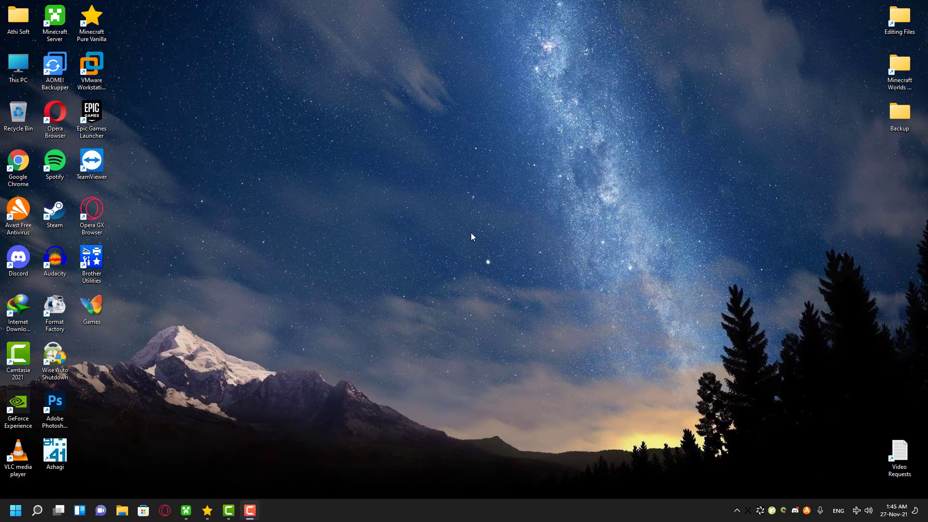
mouse_move(504, 265)
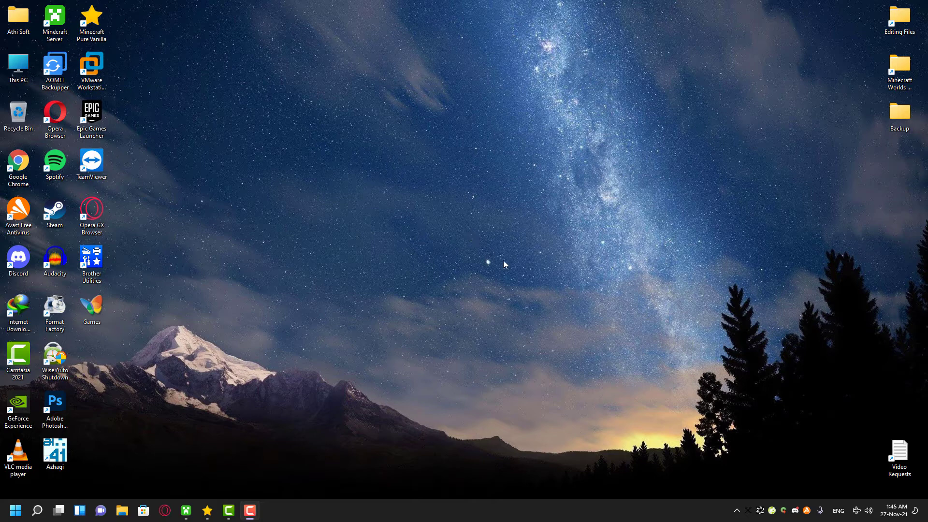
mouse_move(854, 510)
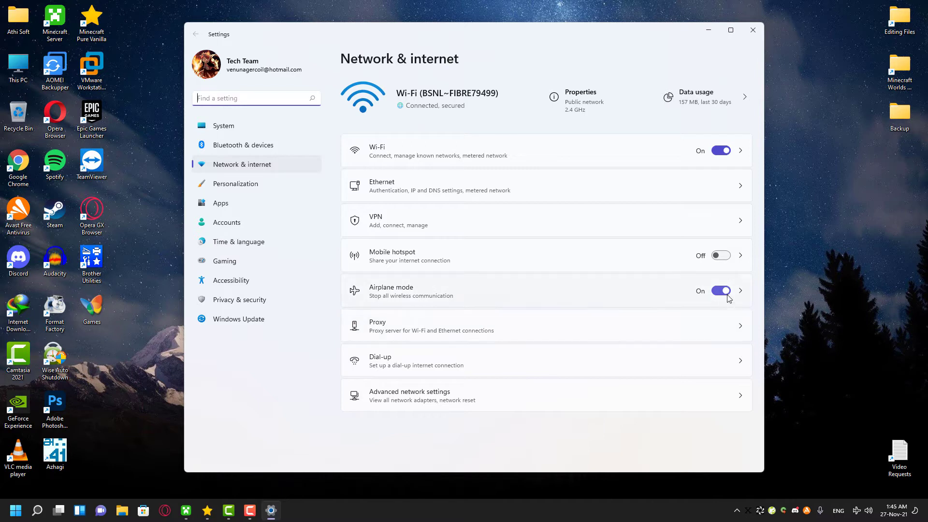
Step: Switch the Airplane mode toggle to Off and close the Settings window
left_click(720, 291)
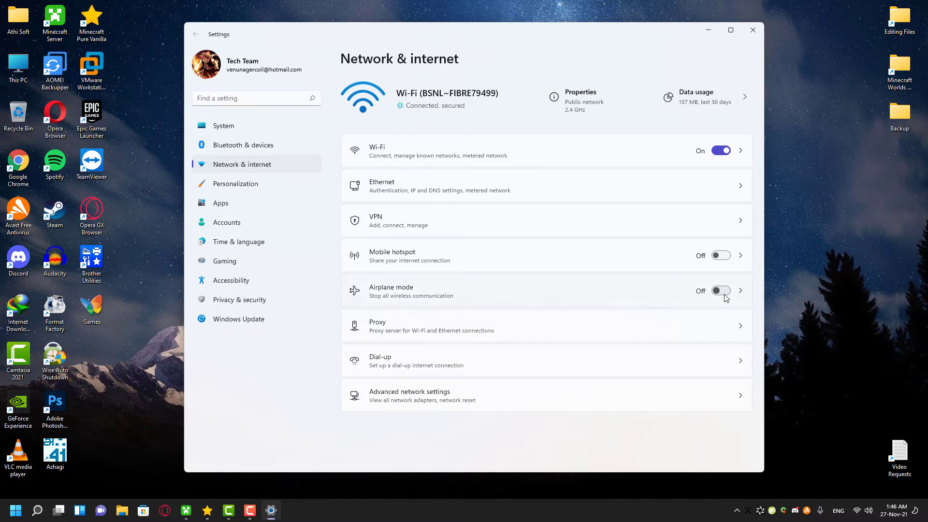
mouse_move(739, 296)
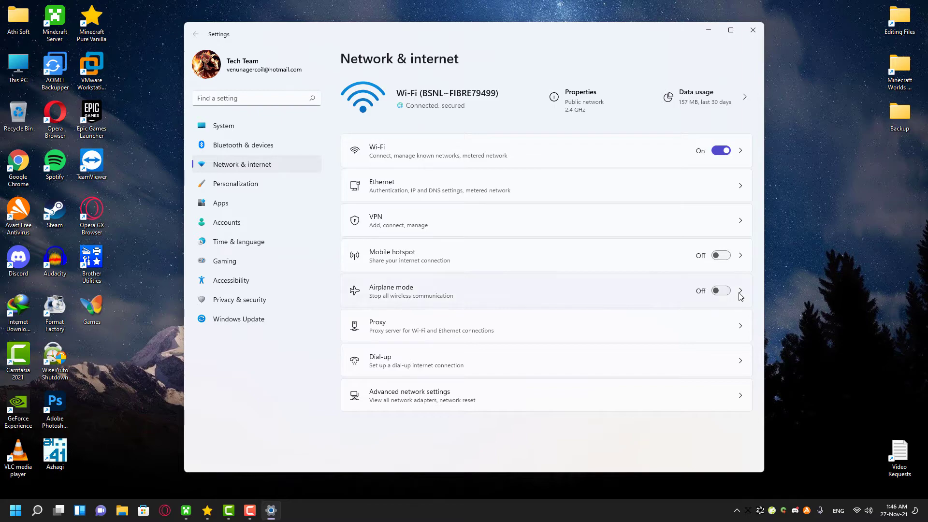
left_click(752, 30)
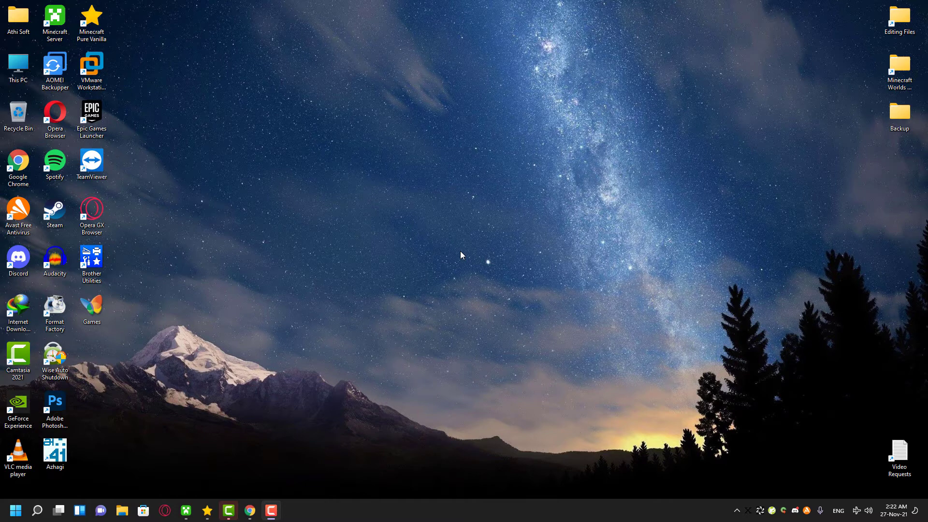
mouse_move(37, 506)
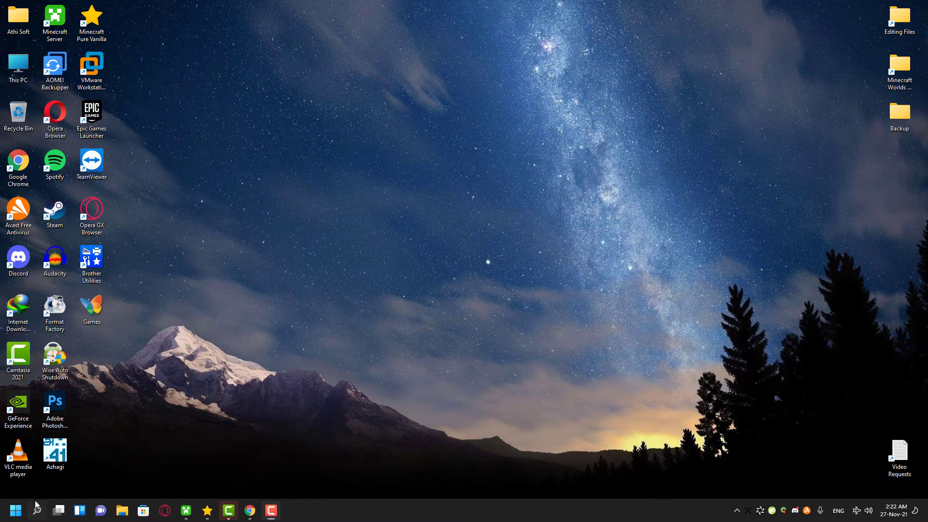
Step: Search for cmd and run Command Prompt as administrator
left_click(12, 509)
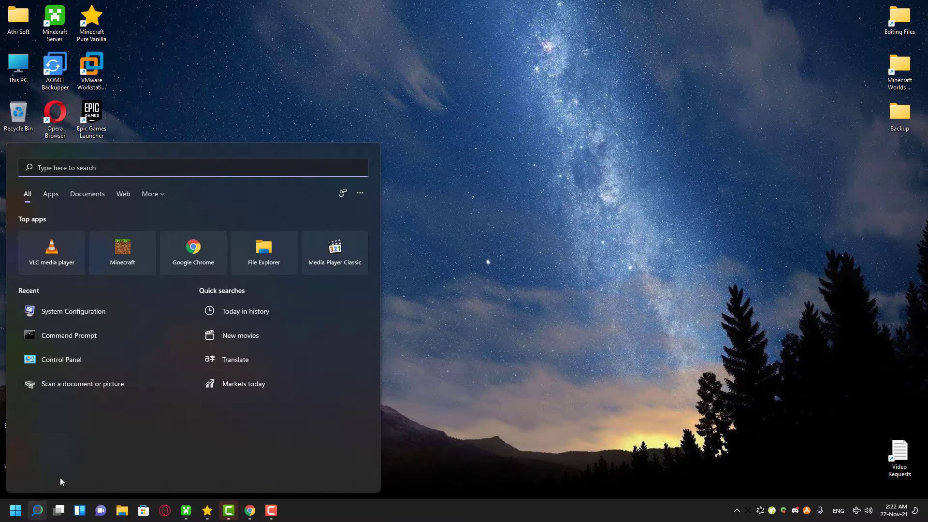
type("cmd")
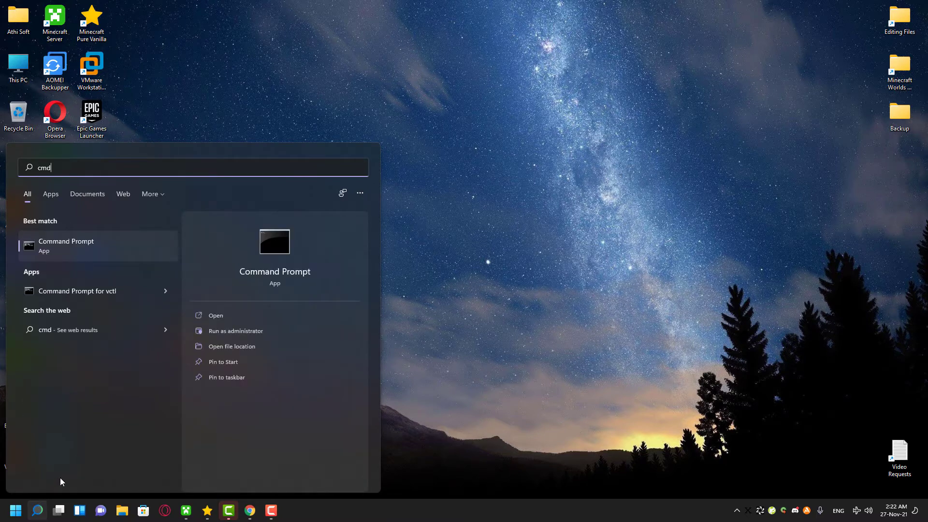
right_click(65, 244)
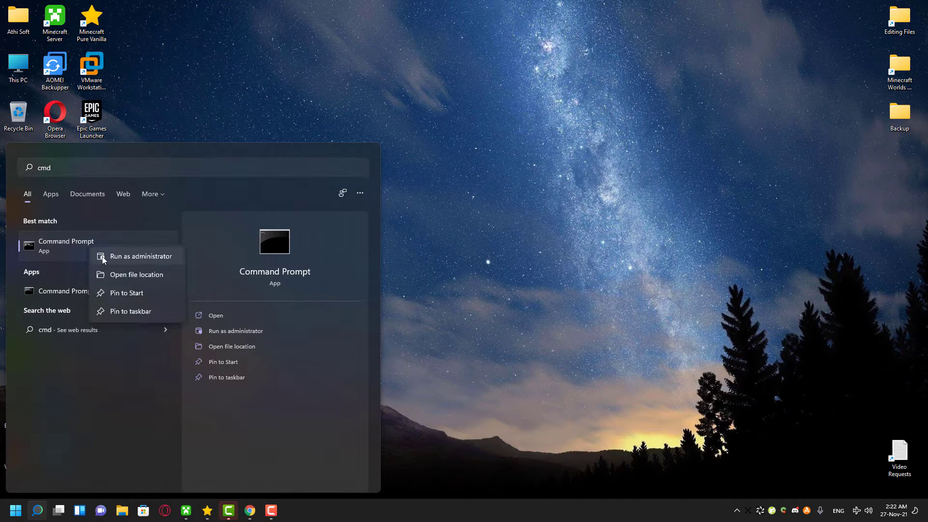
left_click(140, 256)
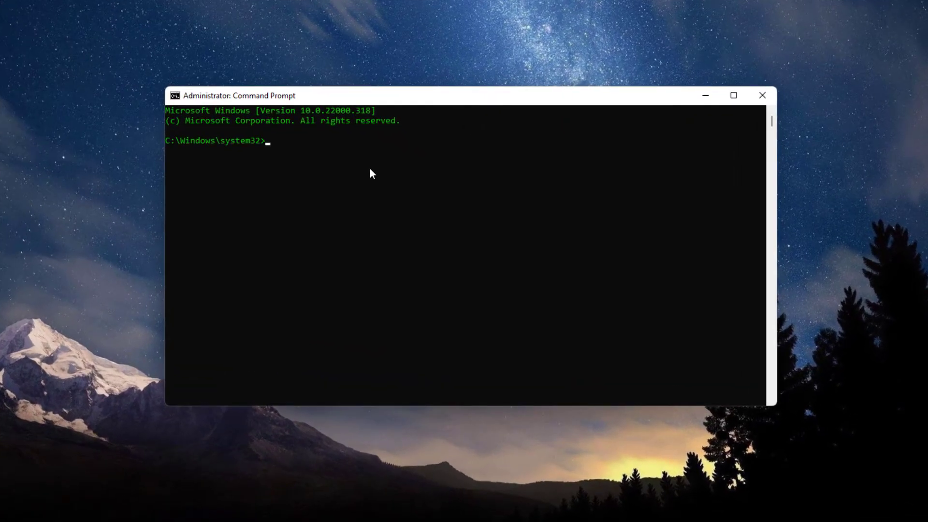
Step: Run sfc /scannow to completion with no integrity violations, then close the window
type("sfc /")
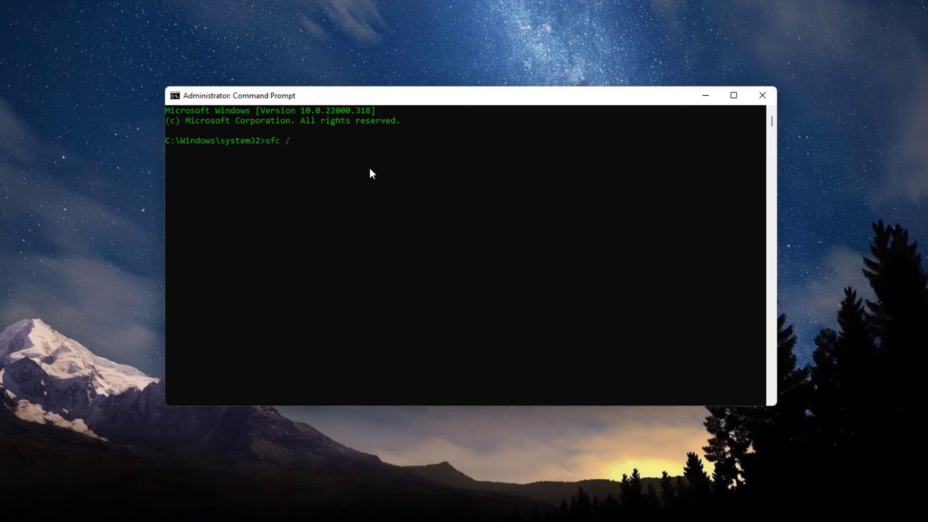
type("scannow")
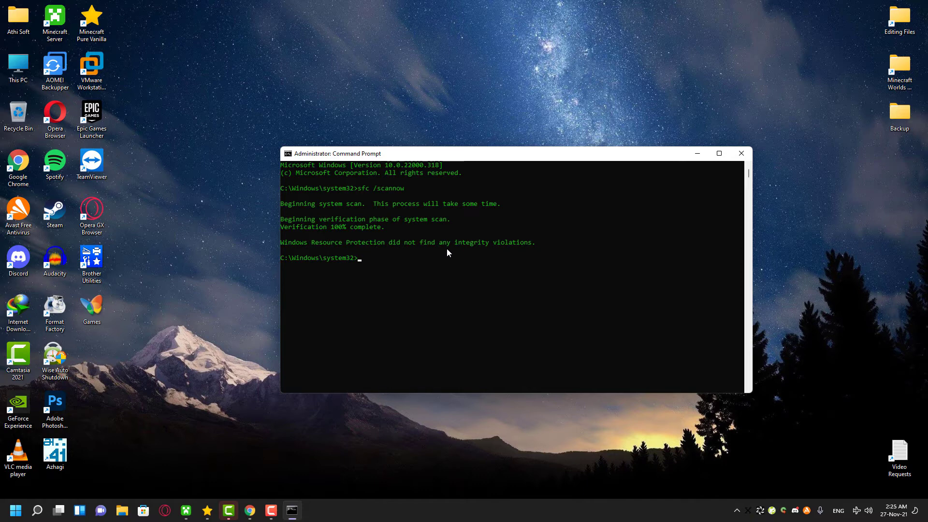
left_click(740, 154)
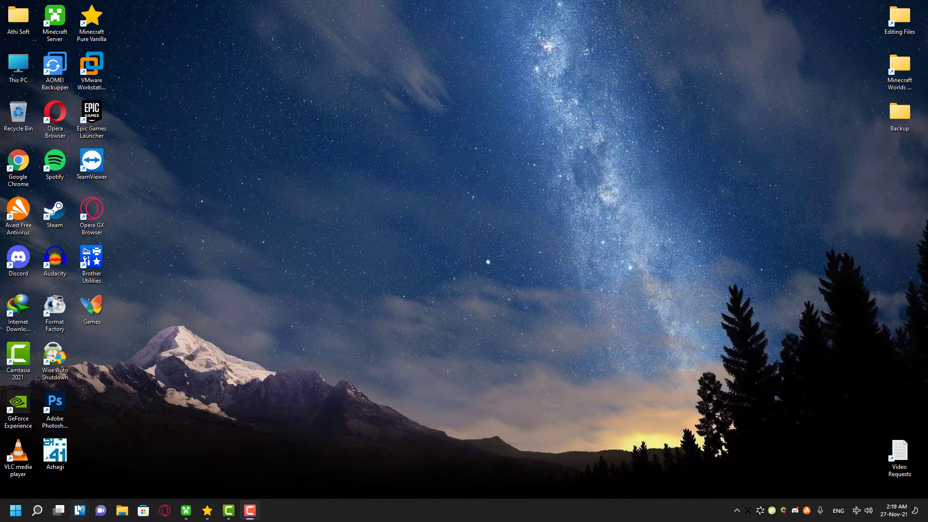
Step: Search msconfig and launch Task Manager's startup list from the Startup tab
left_click(36, 510)
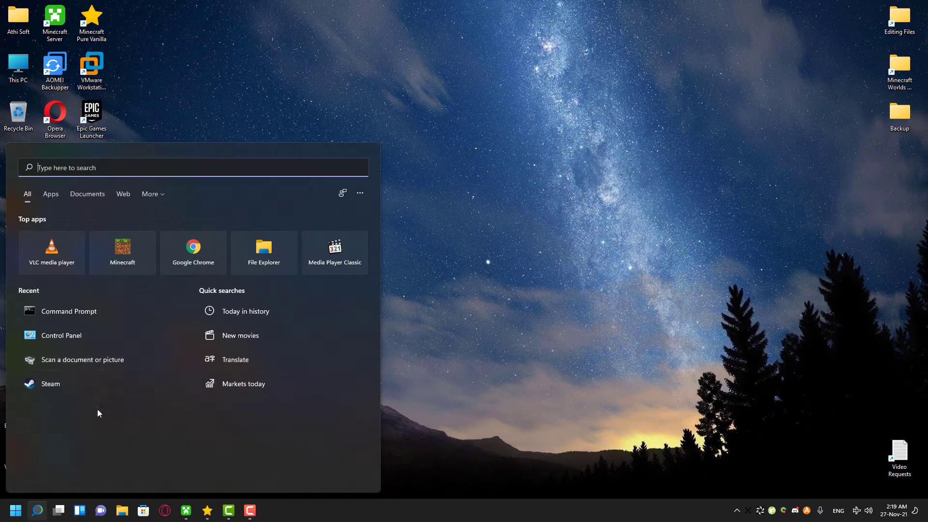
type("msconf")
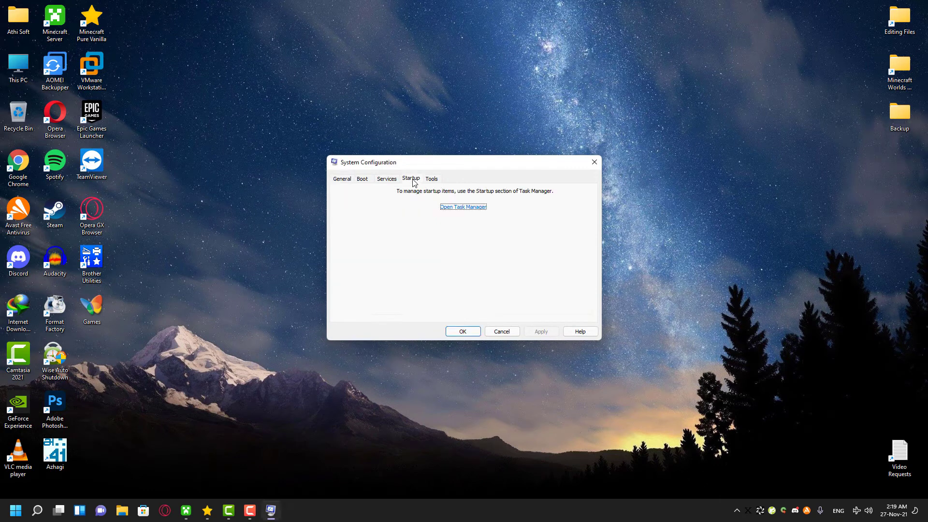
left_click(462, 207)
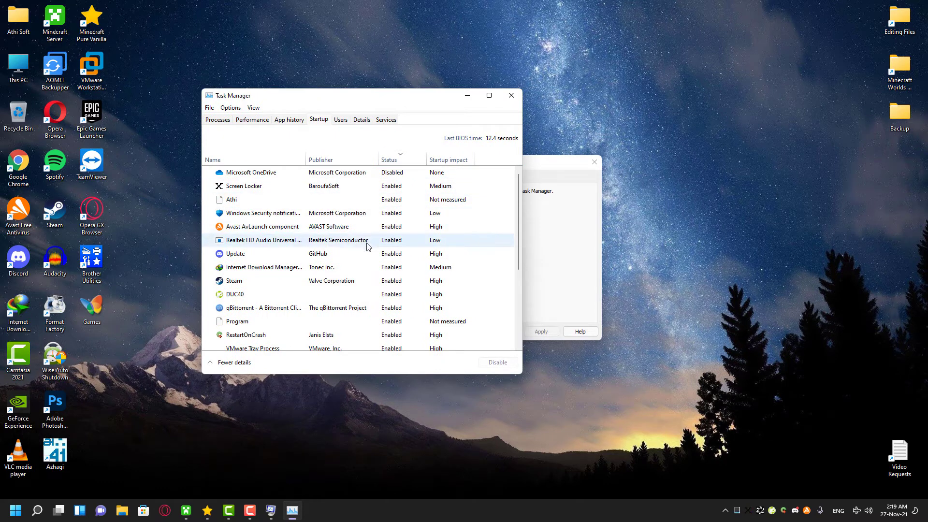
Step: Sort startup apps by Status with enabled first and select the TwDsUiLaunch entry
left_click(389, 159)
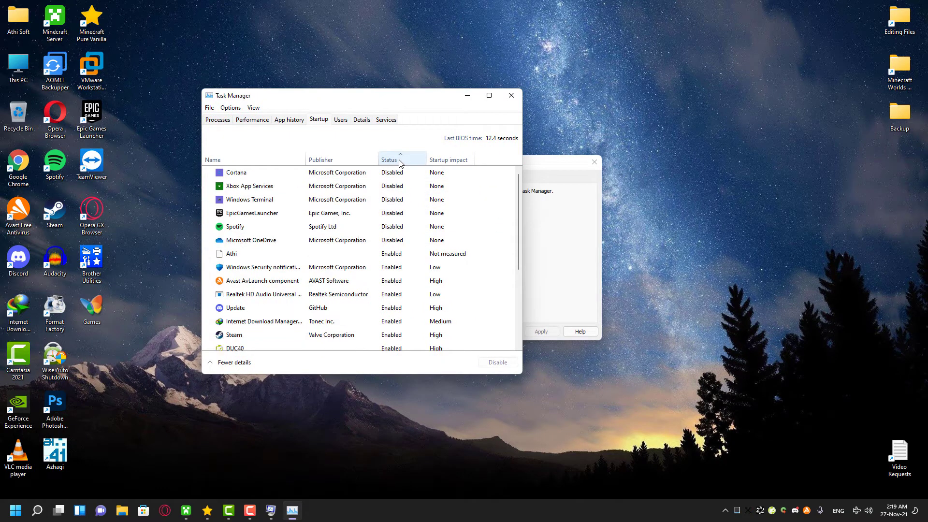
left_click(389, 160)
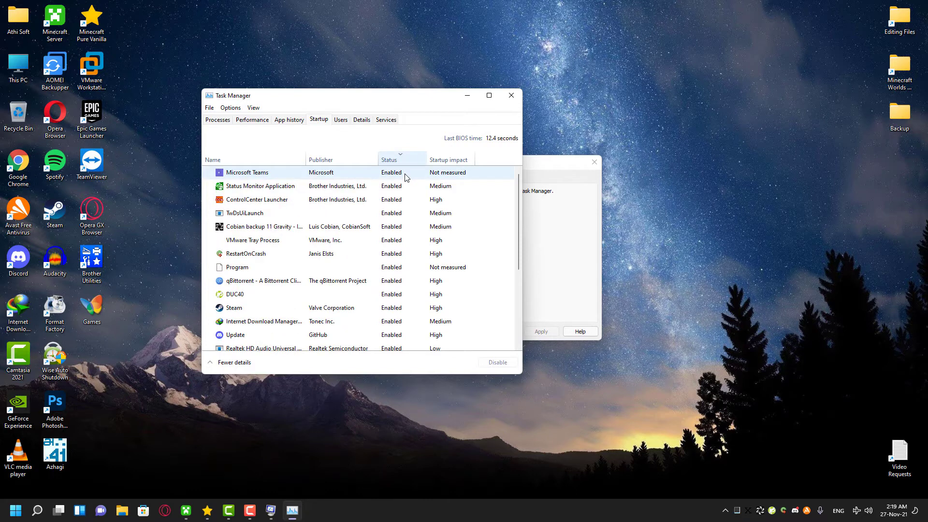
left_click(260, 212)
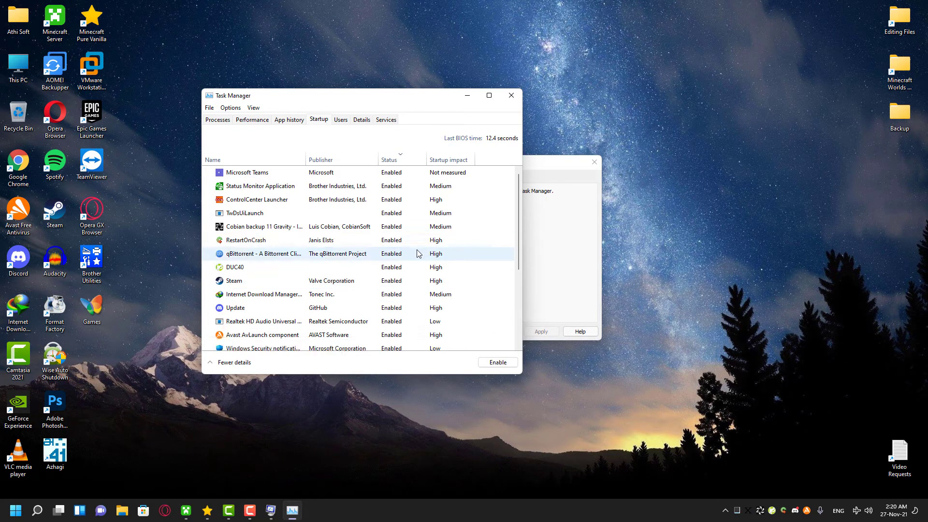
left_click(245, 212)
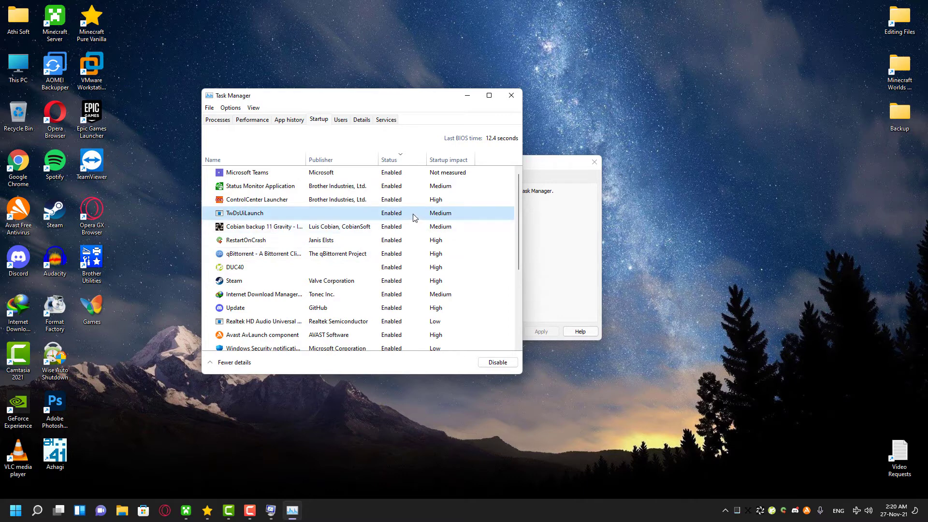
Step: Disable the Athi startup entry and close Task Manager
scroll("down", 3)
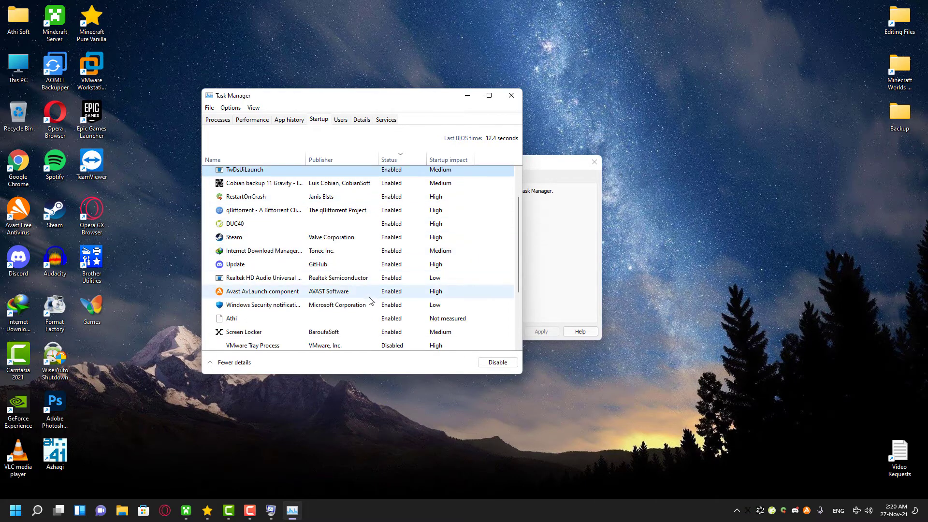
left_click(249, 318)
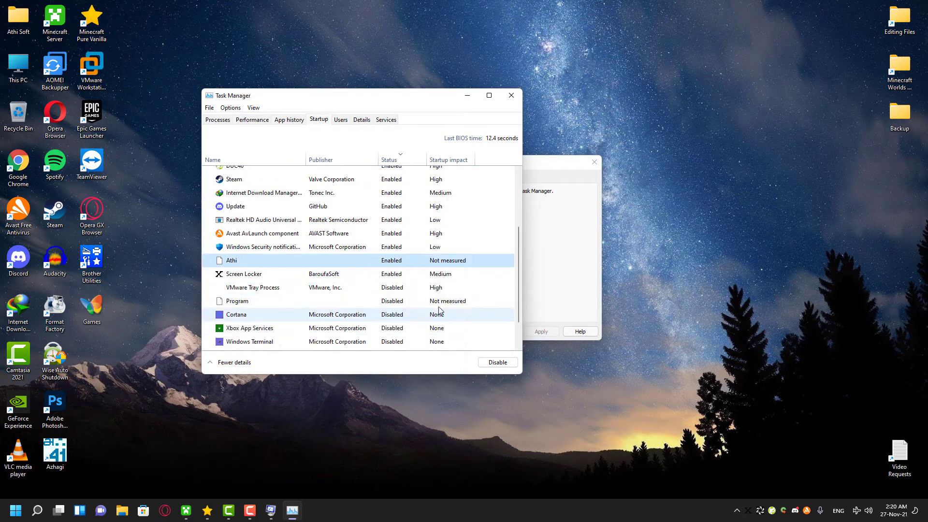
left_click(236, 314)
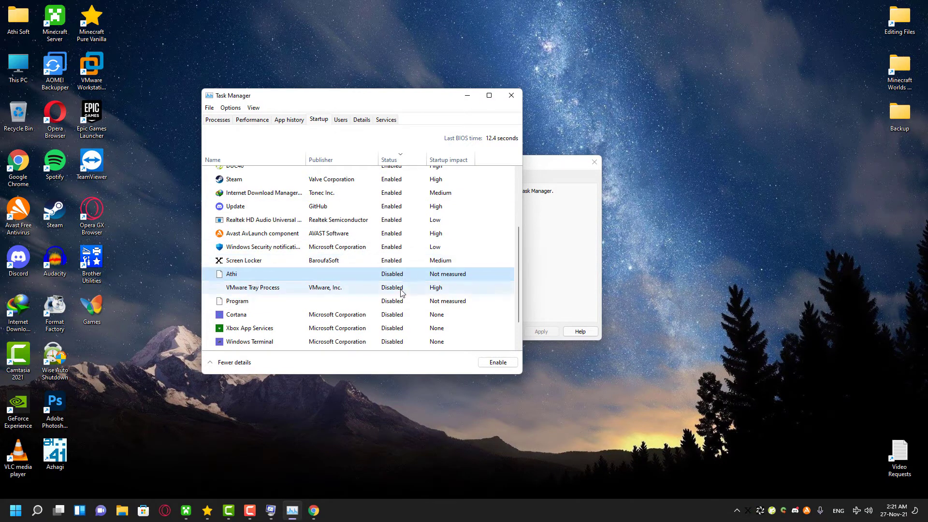
left_click(510, 96)
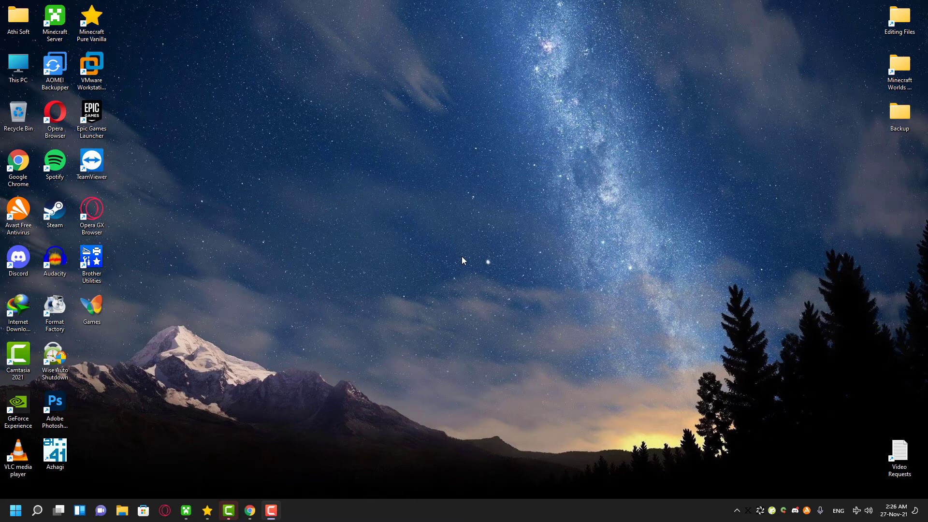
Step: From This PC's Manage console, reach Device Manager and the TP-Link Wireless USB Adapter properties
left_click(18, 65)
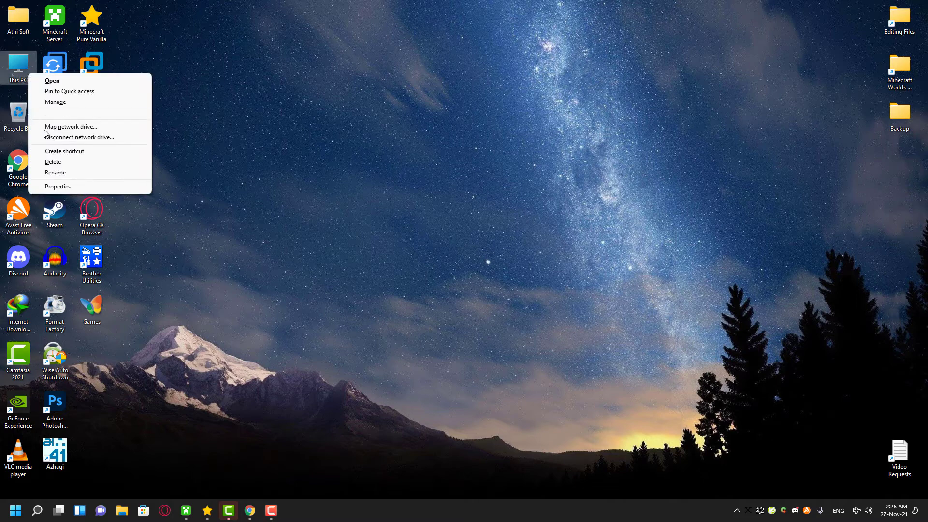
mouse_move(70, 112)
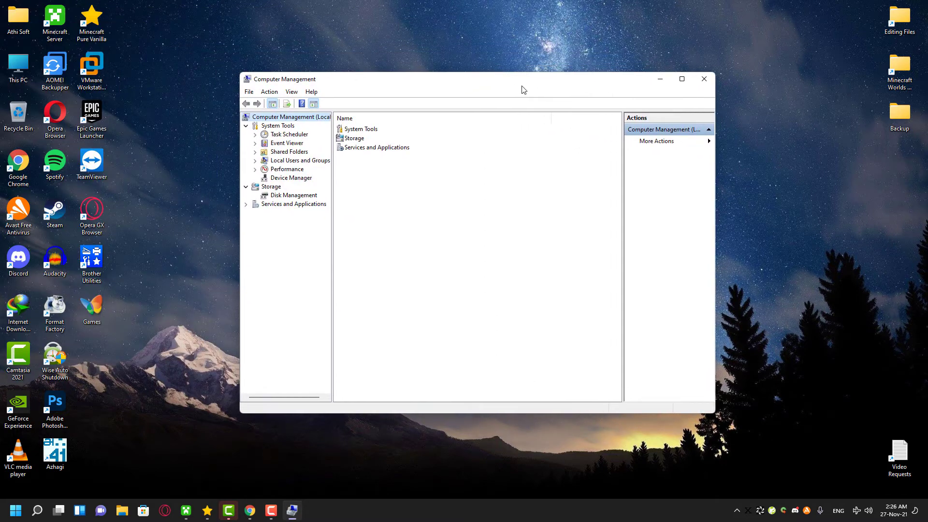
left_click(291, 177)
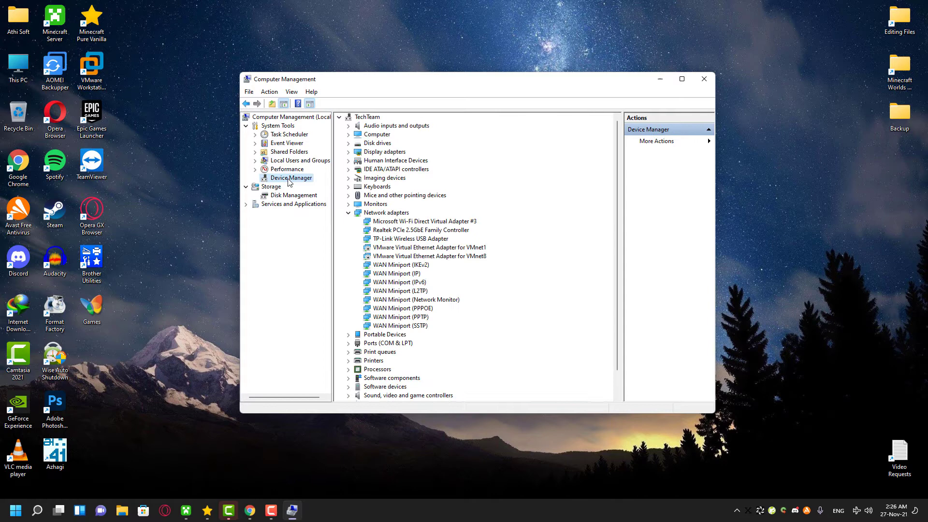
mouse_move(435, 210)
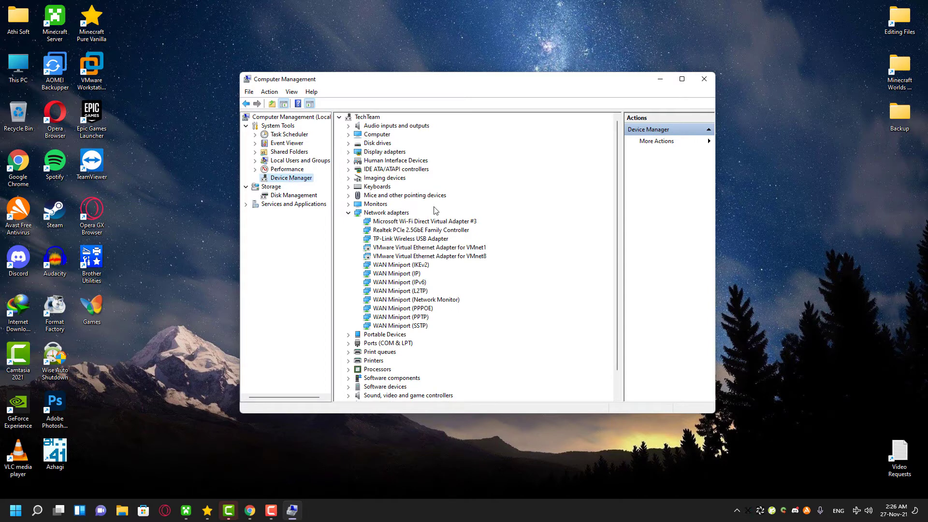
left_click(410, 238)
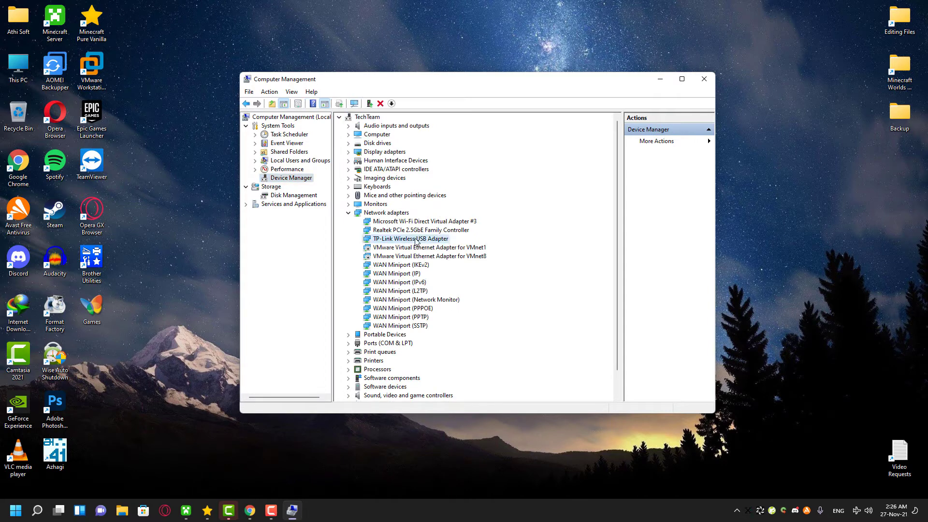
double_click(410, 237)
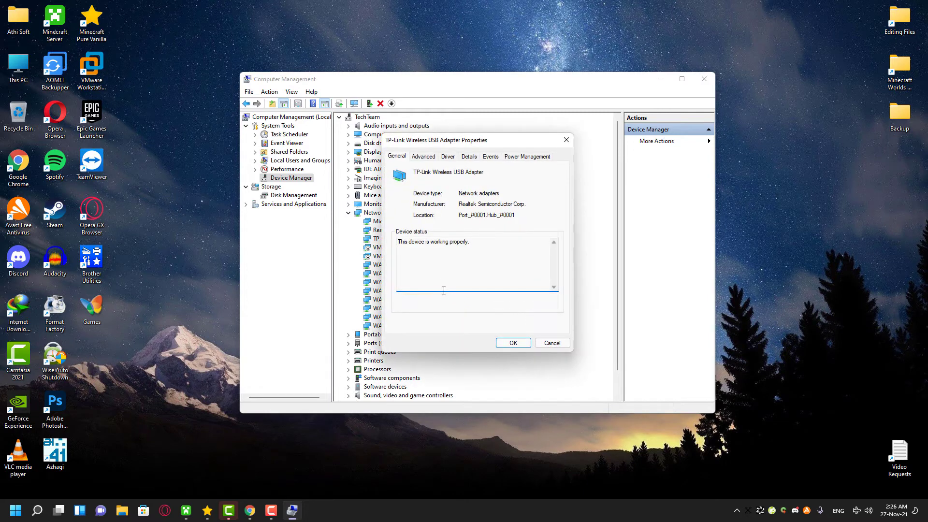
Step: In Power Management, uncheck 'Allow the computer to turn off this device to save power' and confirm
left_click(525, 157)
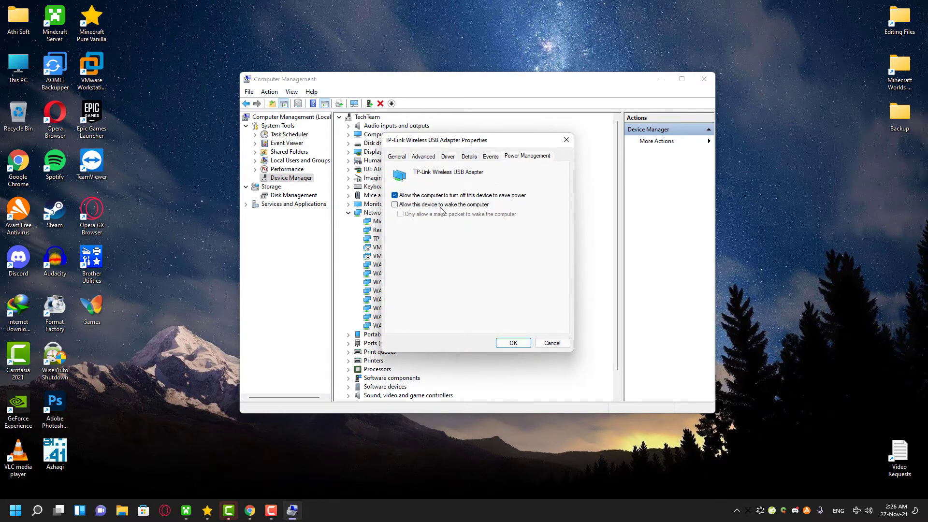
left_click(394, 195)
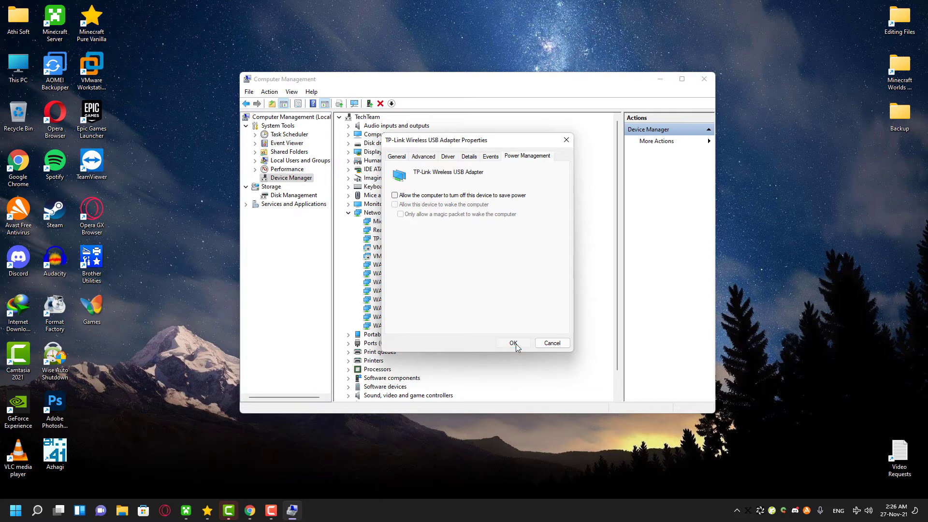
left_click(512, 343)
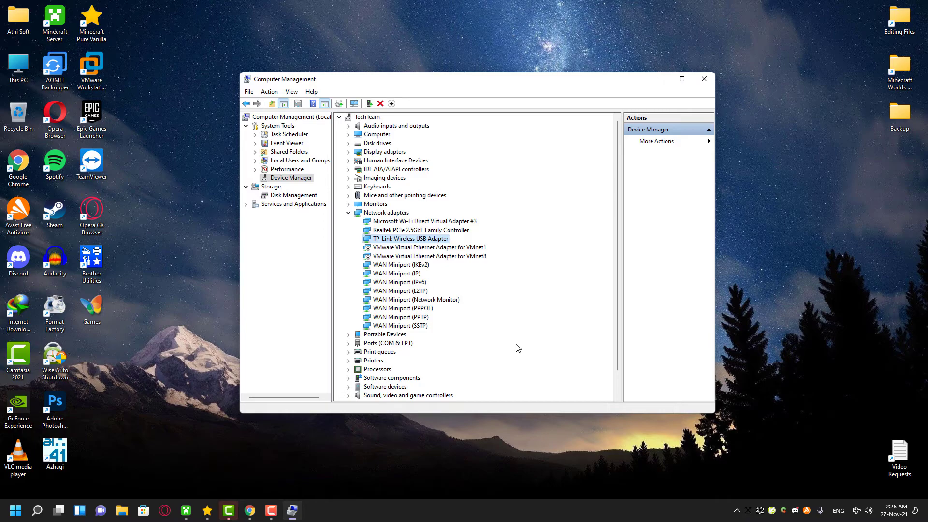
Step: Close Computer Management, then search 'control Panel' and launch Control Panel
left_click(703, 78)
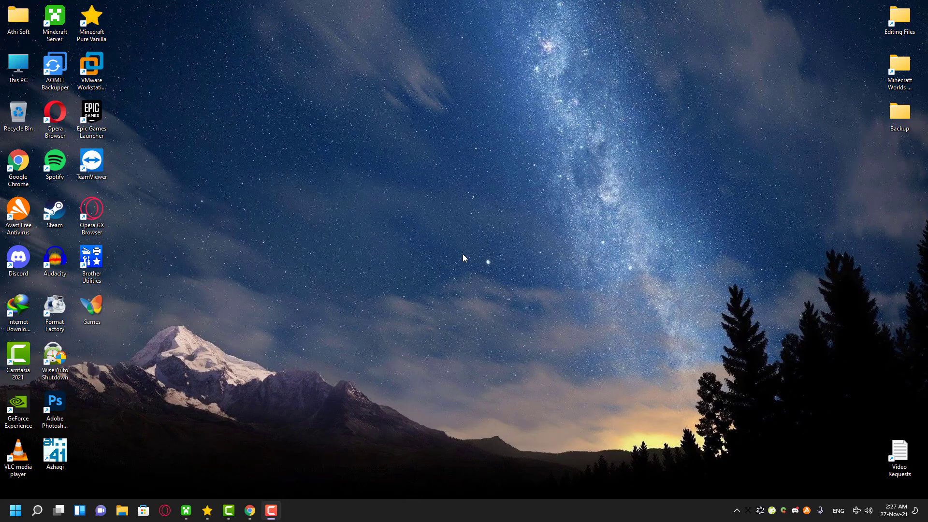
mouse_move(457, 260)
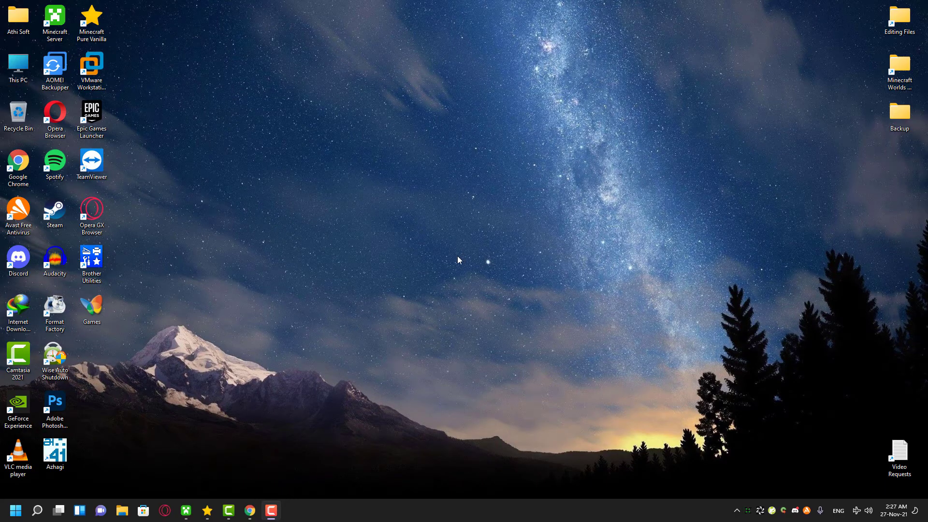
left_click(16, 509)
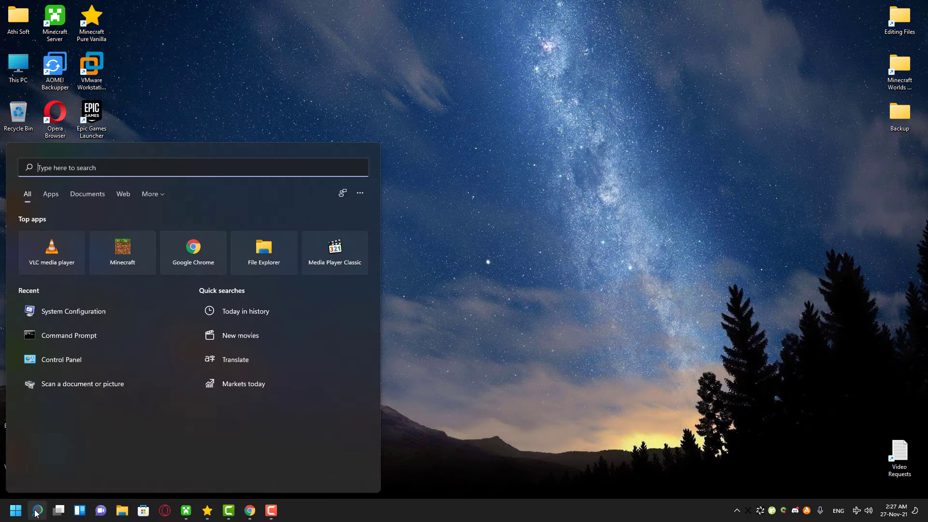
type("control Panel")
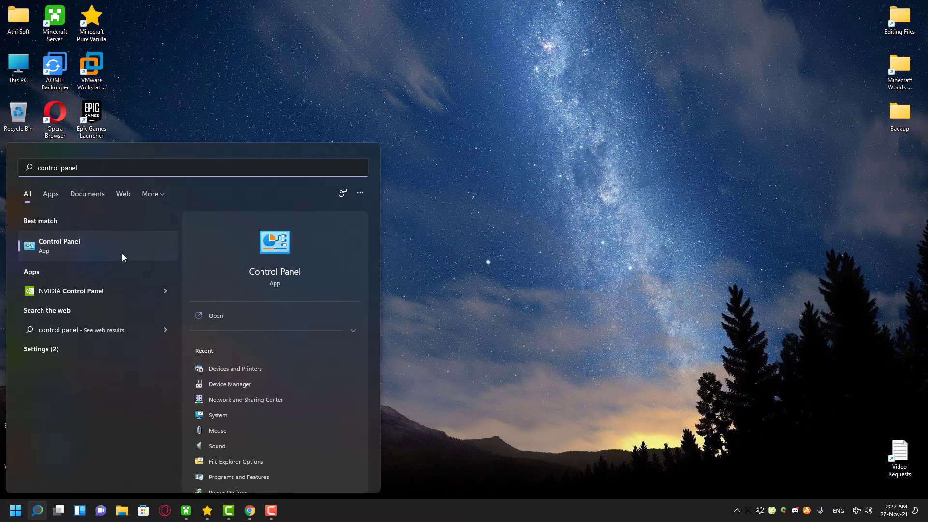
left_click(59, 244)
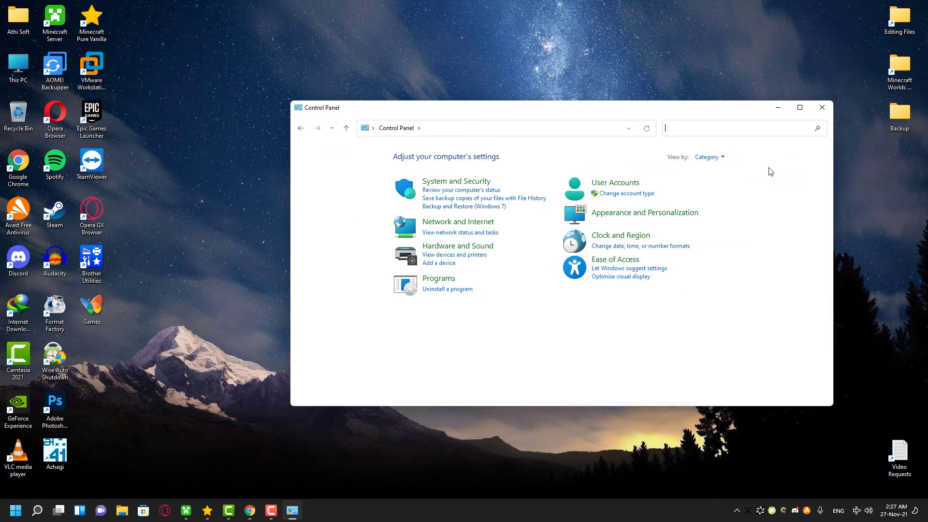
Step: Go through Network and Internet to the Network and Sharing Center's active networks
left_click(458, 221)
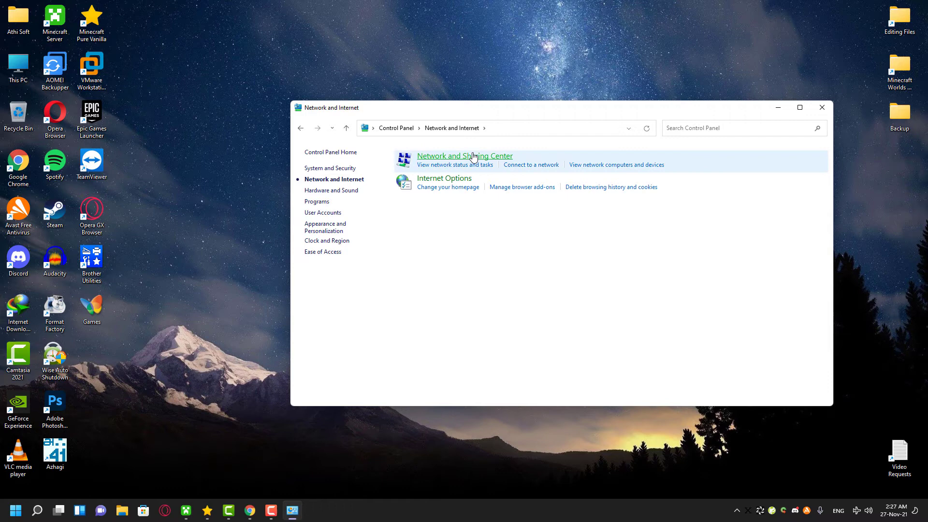
left_click(463, 155)
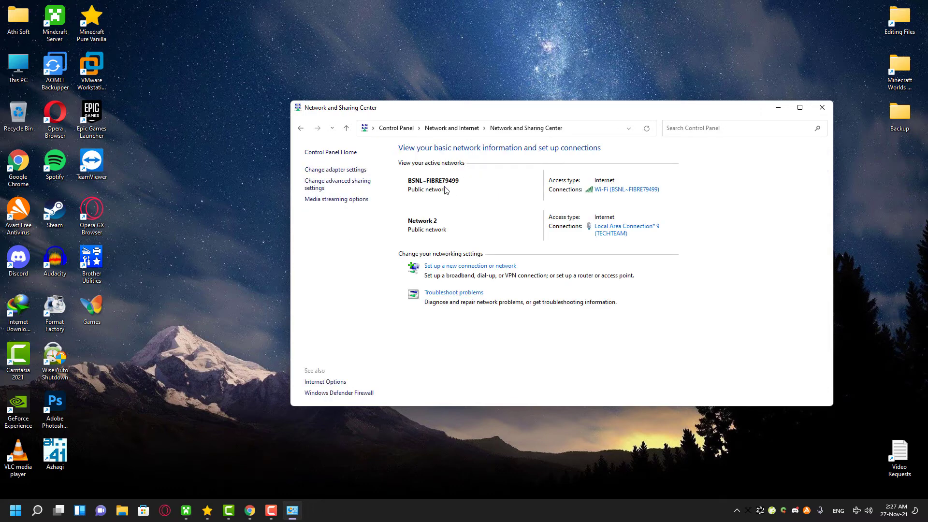
mouse_move(437, 194)
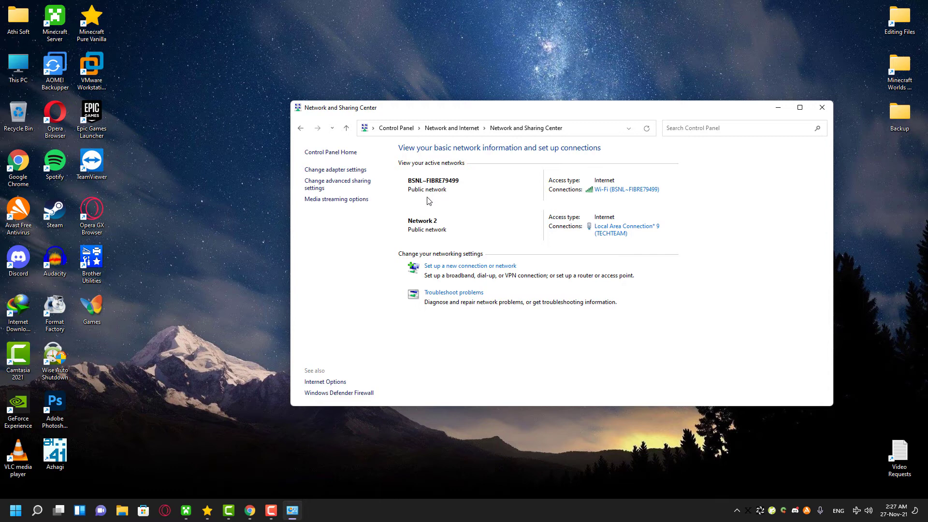
mouse_move(378, 193)
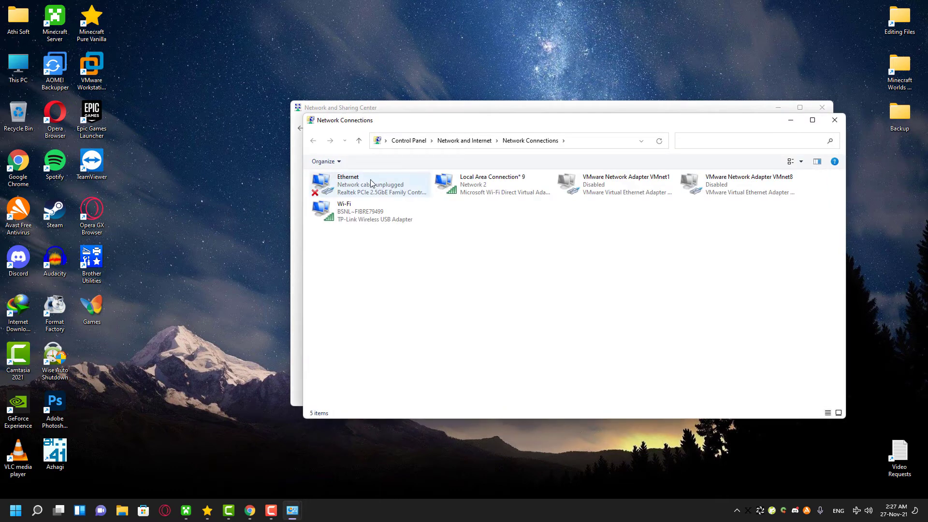
Step: Disable the Wi-Fi adapter from its context menu, then close Network Connections
left_click(370, 212)
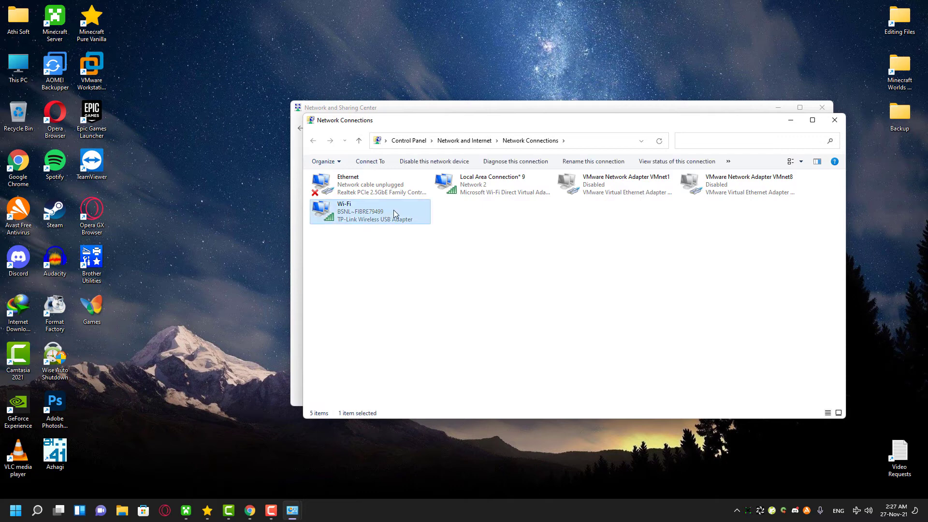
right_click(370, 211)
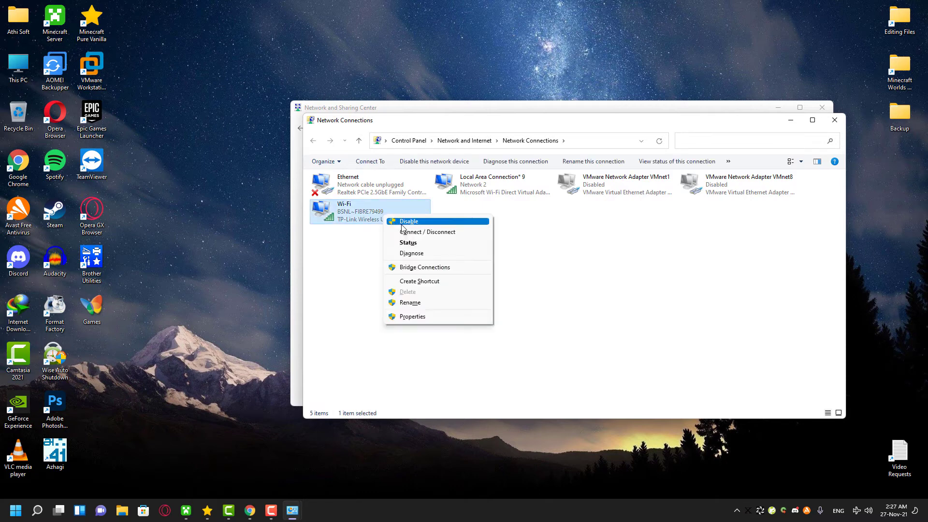
left_click(407, 220)
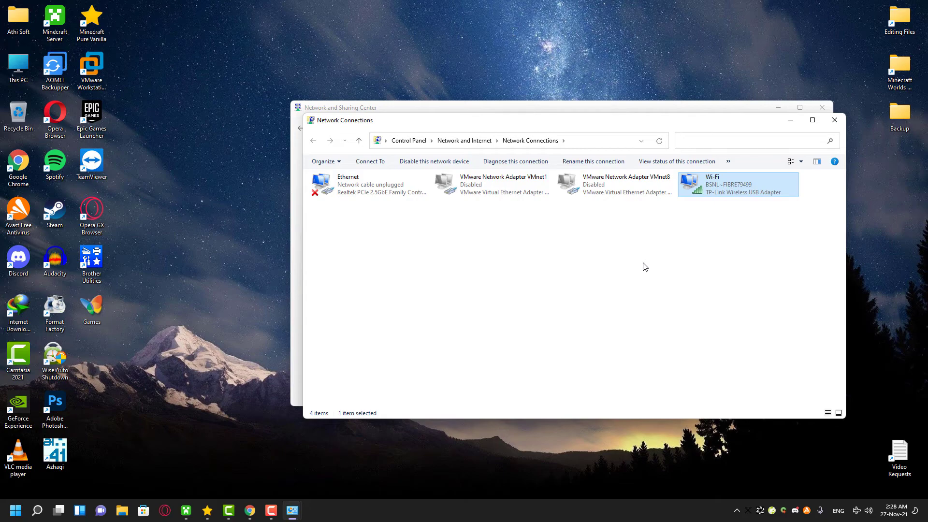
mouse_move(643, 270)
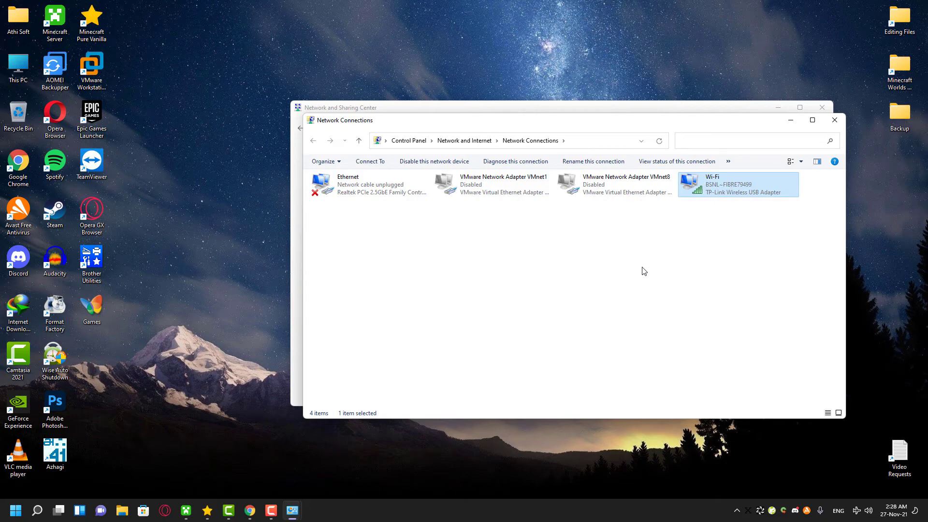
left_click(834, 120)
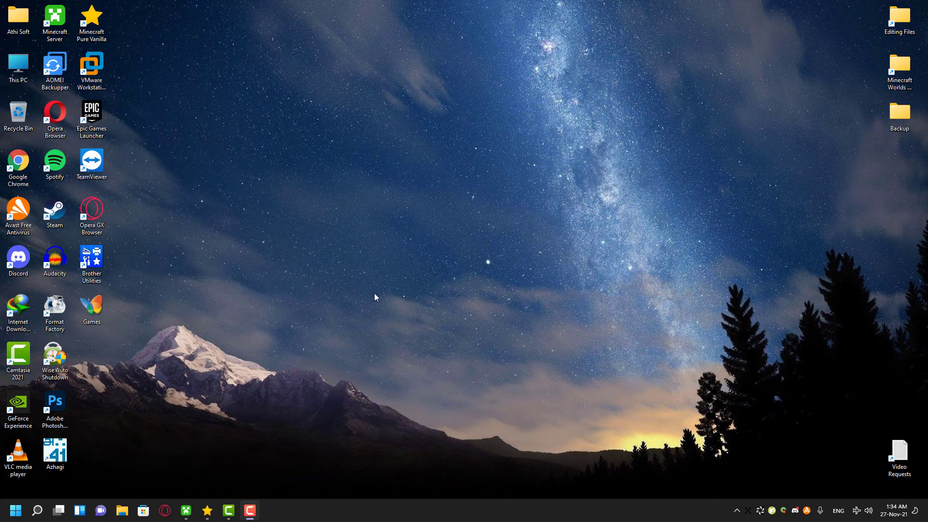
Step: Search Start for 'msconfig' to bring up System Configuration
left_click(15, 510)
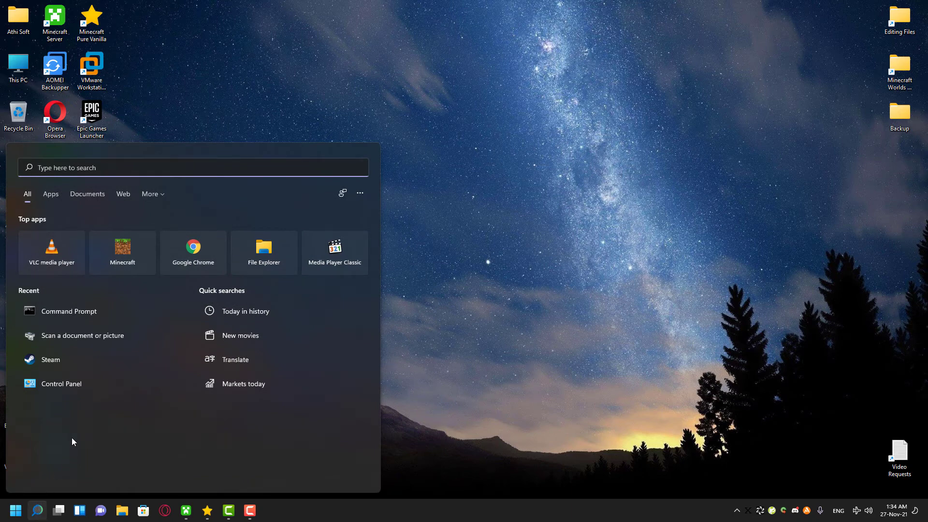
type("msconfig")
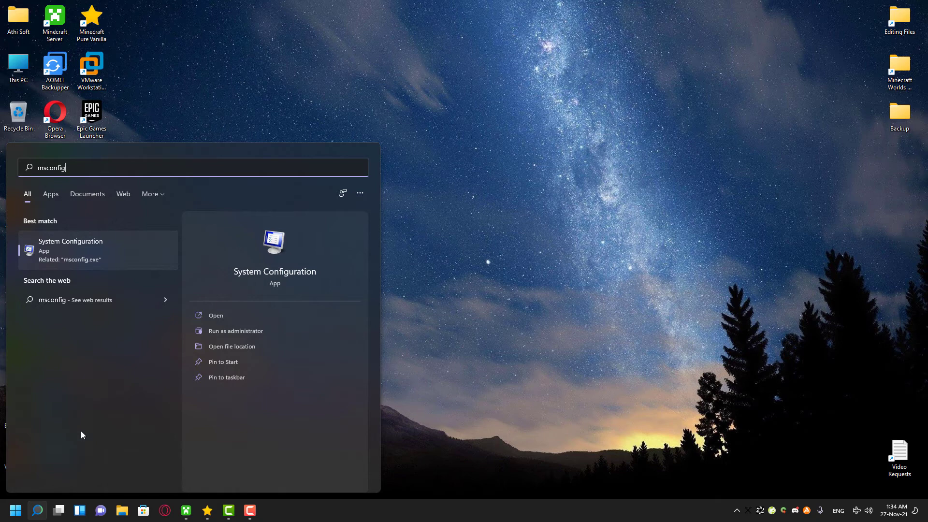
mouse_move(75, 255)
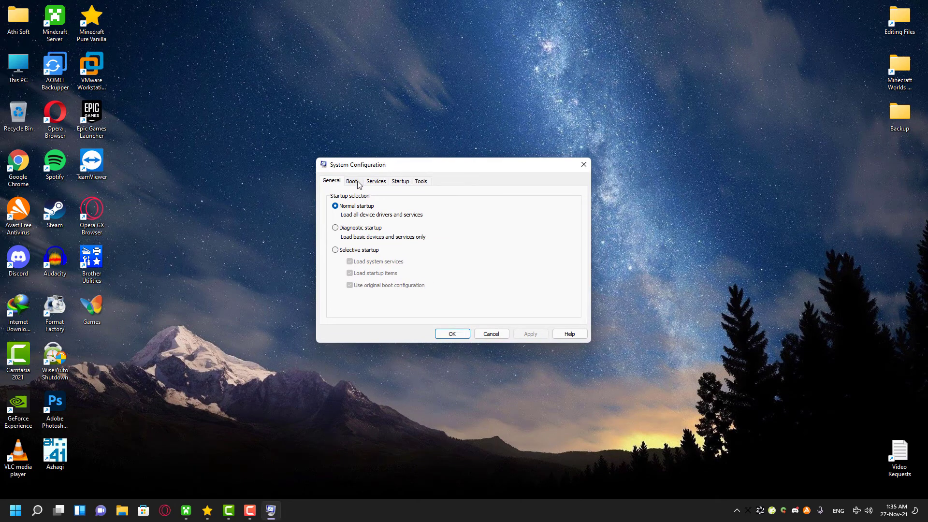
Step: In Services, hide Microsoft services and disable all remaining third-party services
left_click(375, 181)
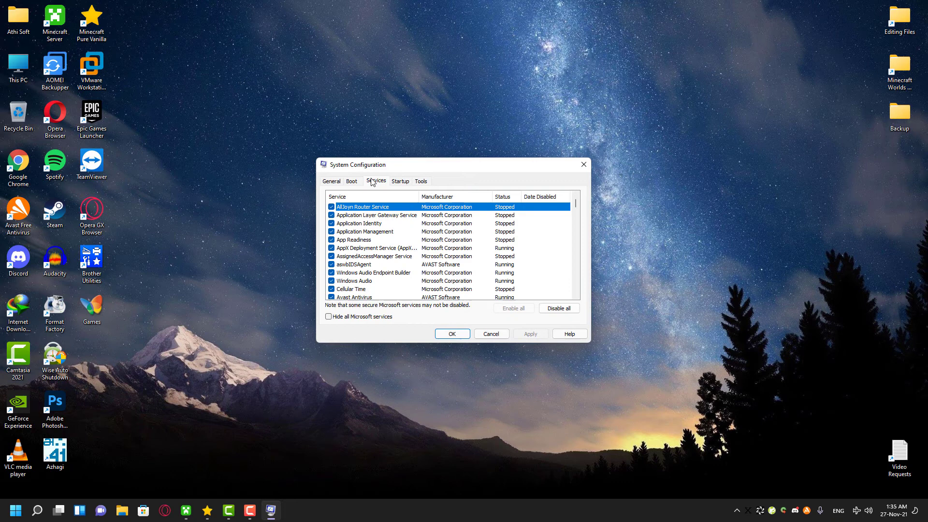
mouse_move(400, 180)
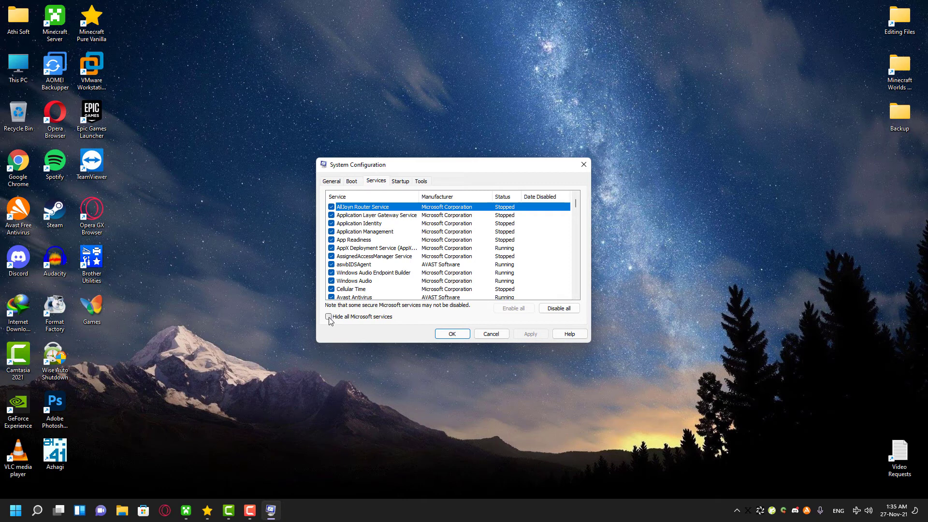
left_click(329, 316)
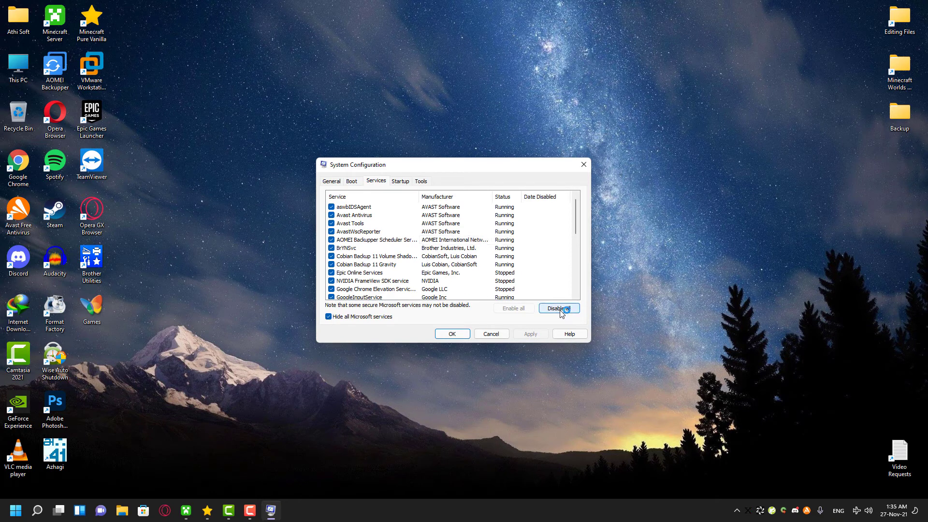
left_click(557, 308)
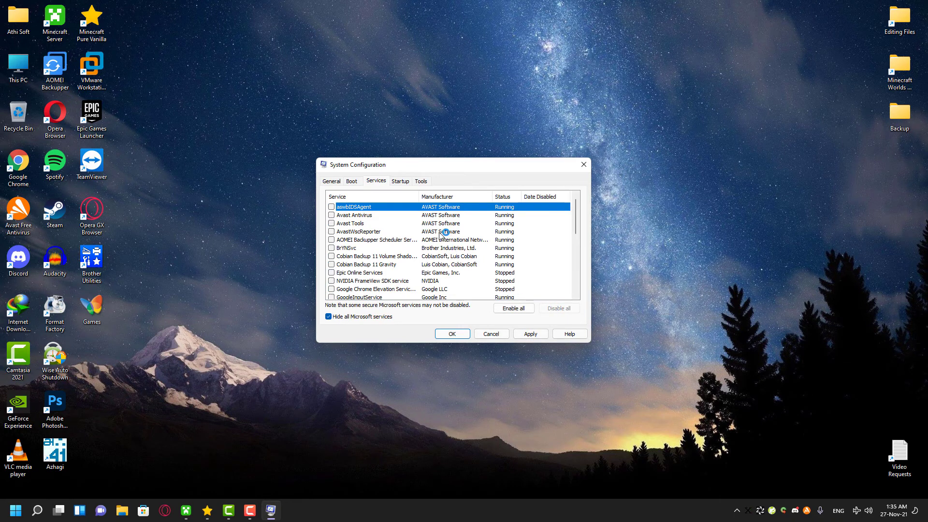
Step: Re-enable aswbIDSAgent and Avast Antivirus services, apply and confirm to get the restart prompt
left_click(331, 214)
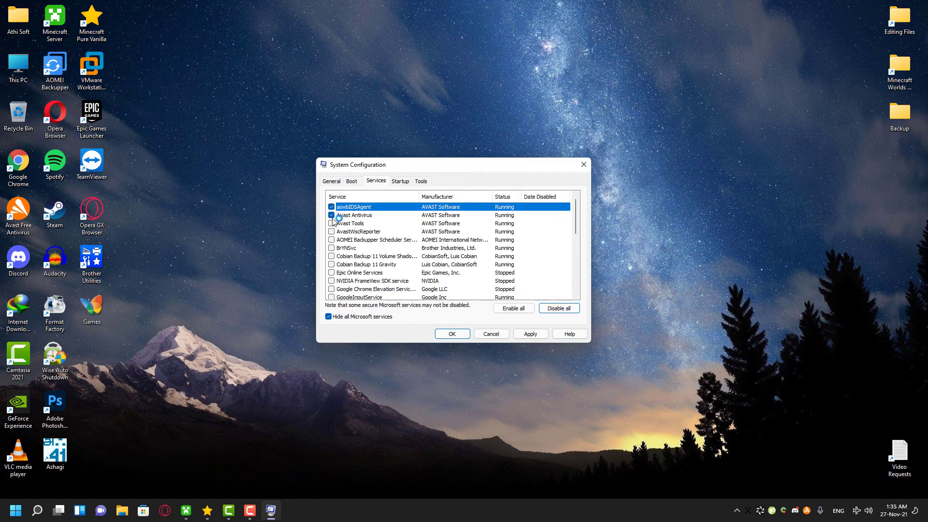
left_click(331, 223)
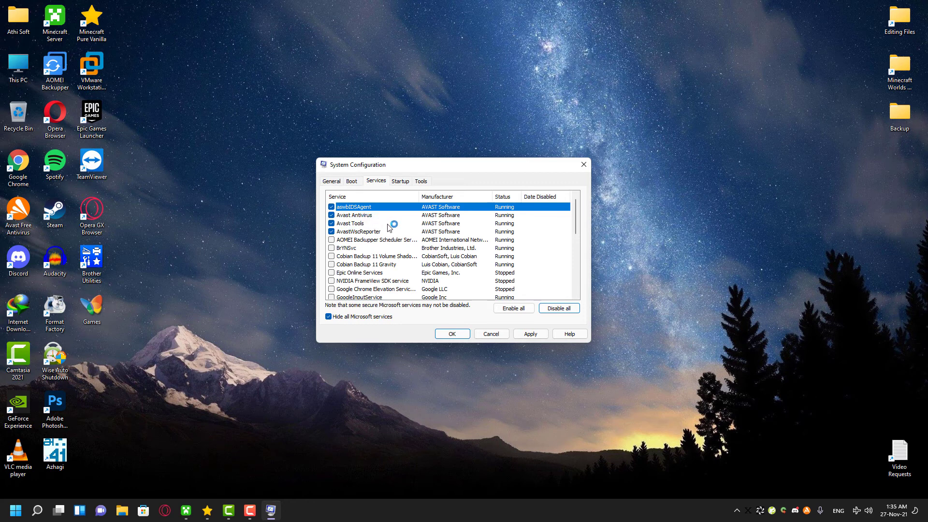
mouse_move(415, 233)
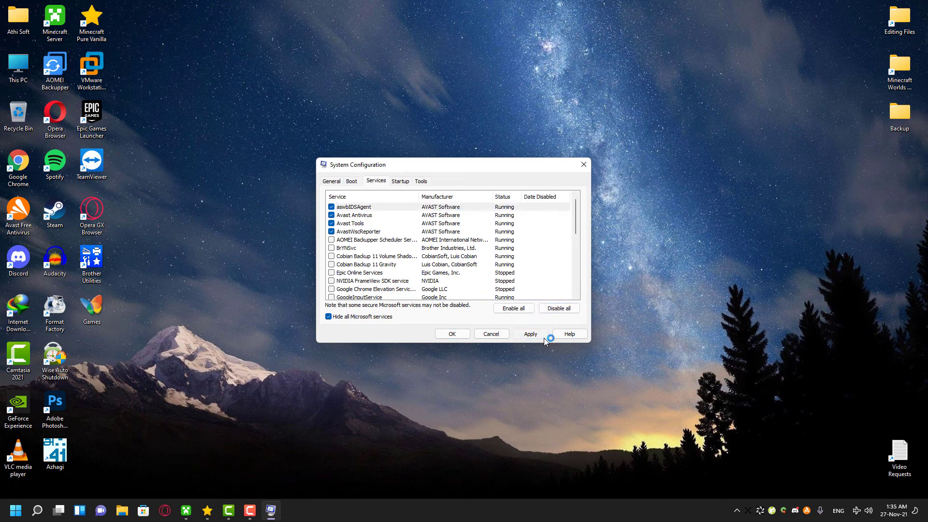
left_click(529, 334)
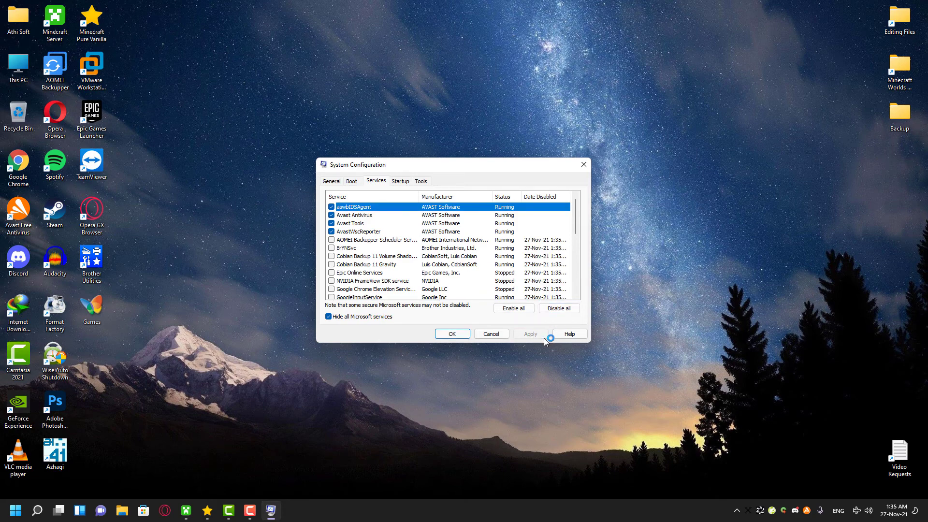
mouse_move(543, 339)
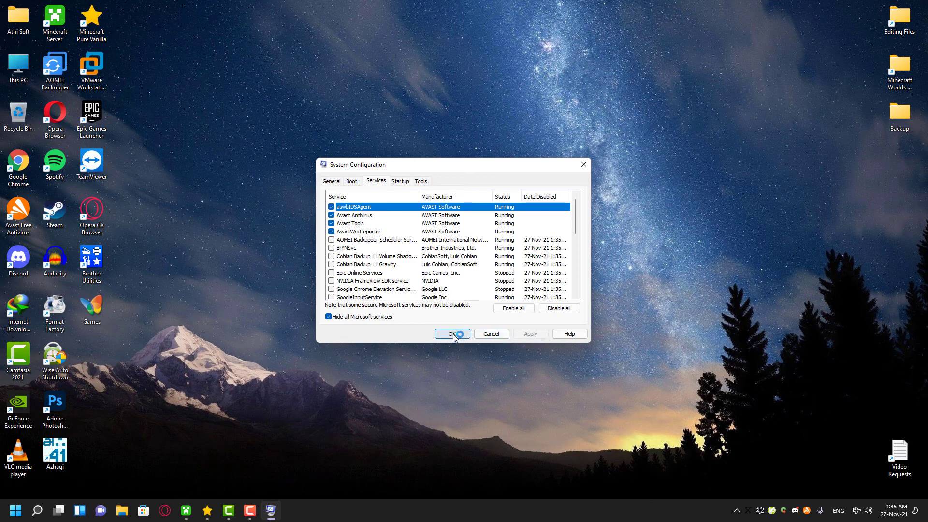
left_click(452, 333)
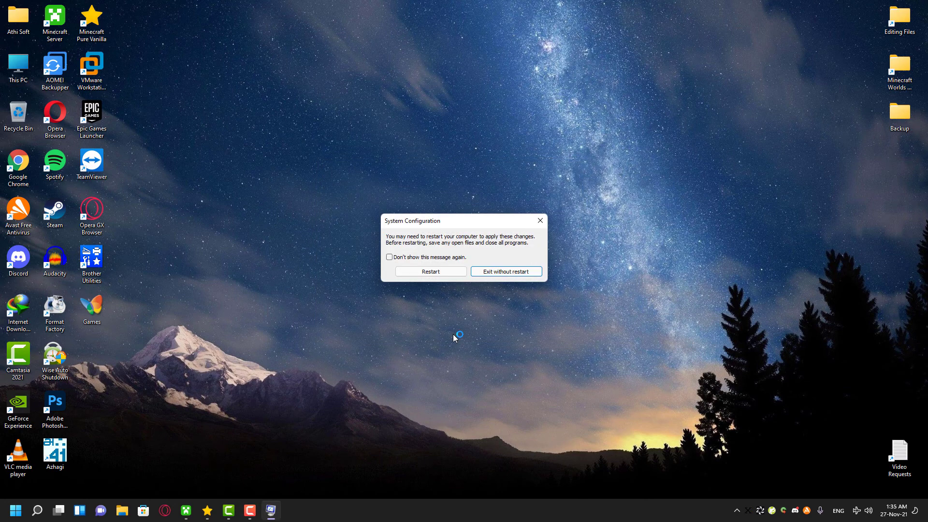